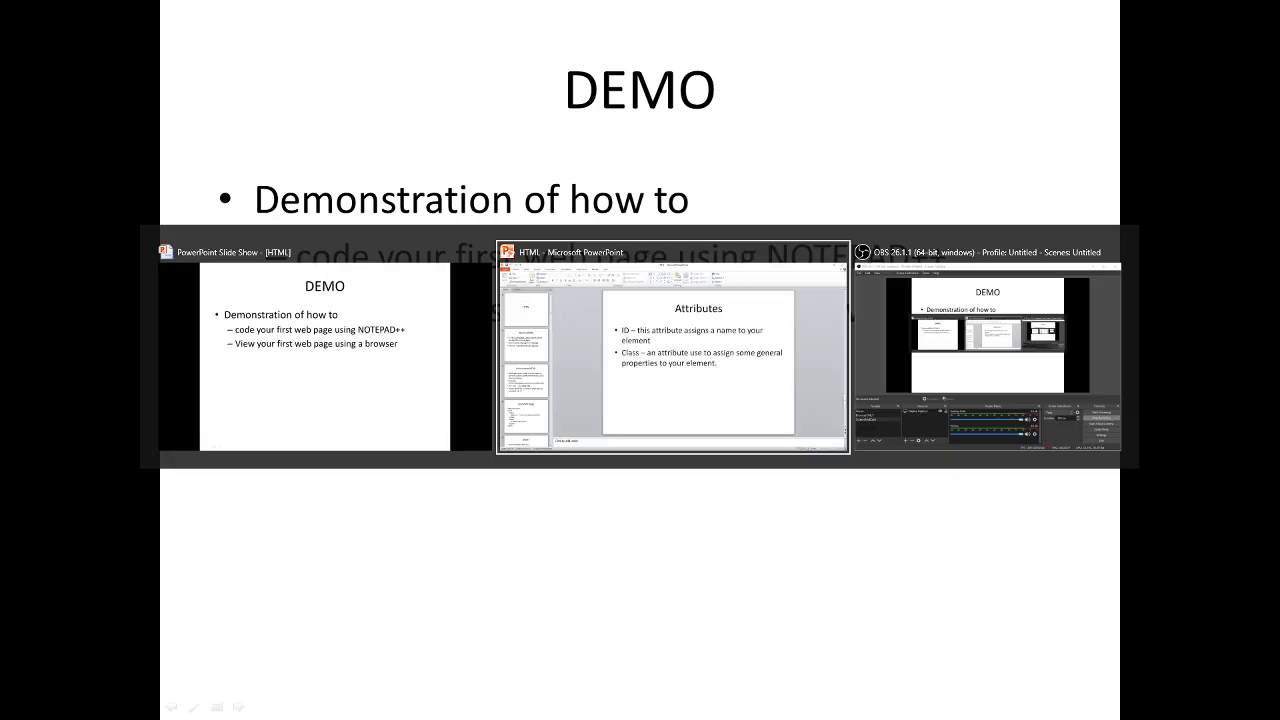
# Launch Notepad++ by searching 'notepad' from the Windows Start menu
pyautogui.click(15, 708)
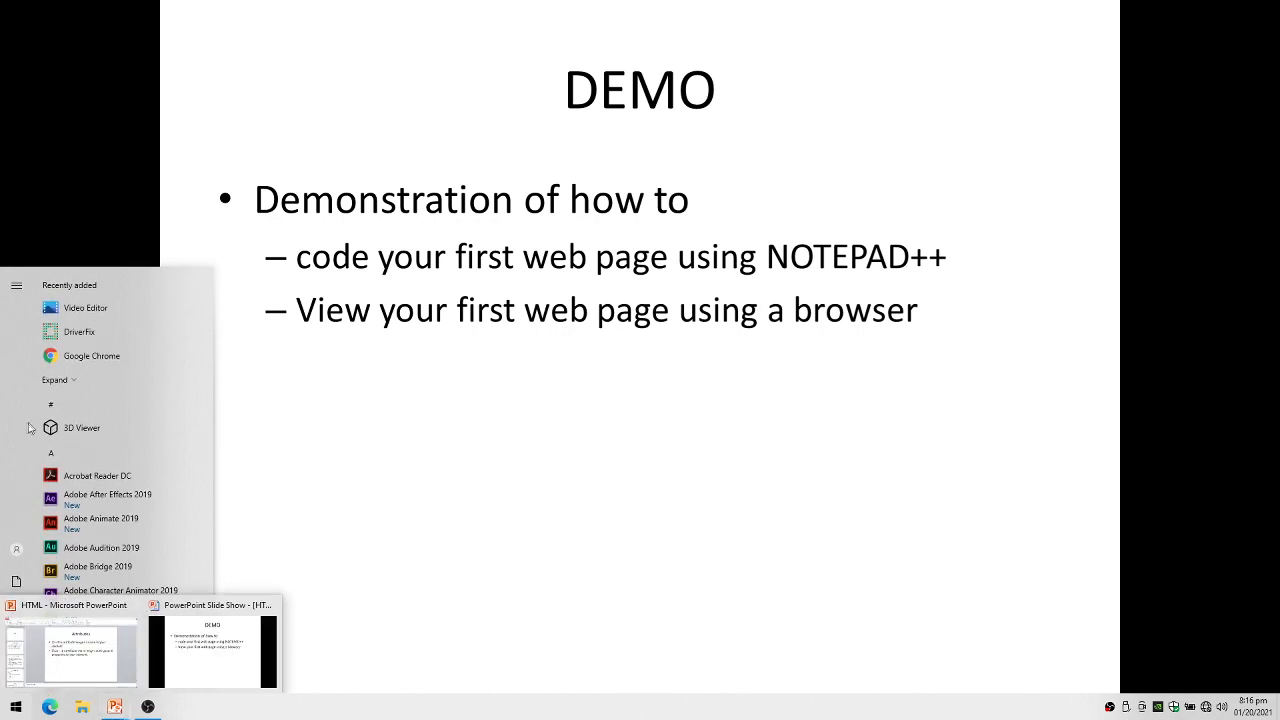
pyautogui.write('notepad')
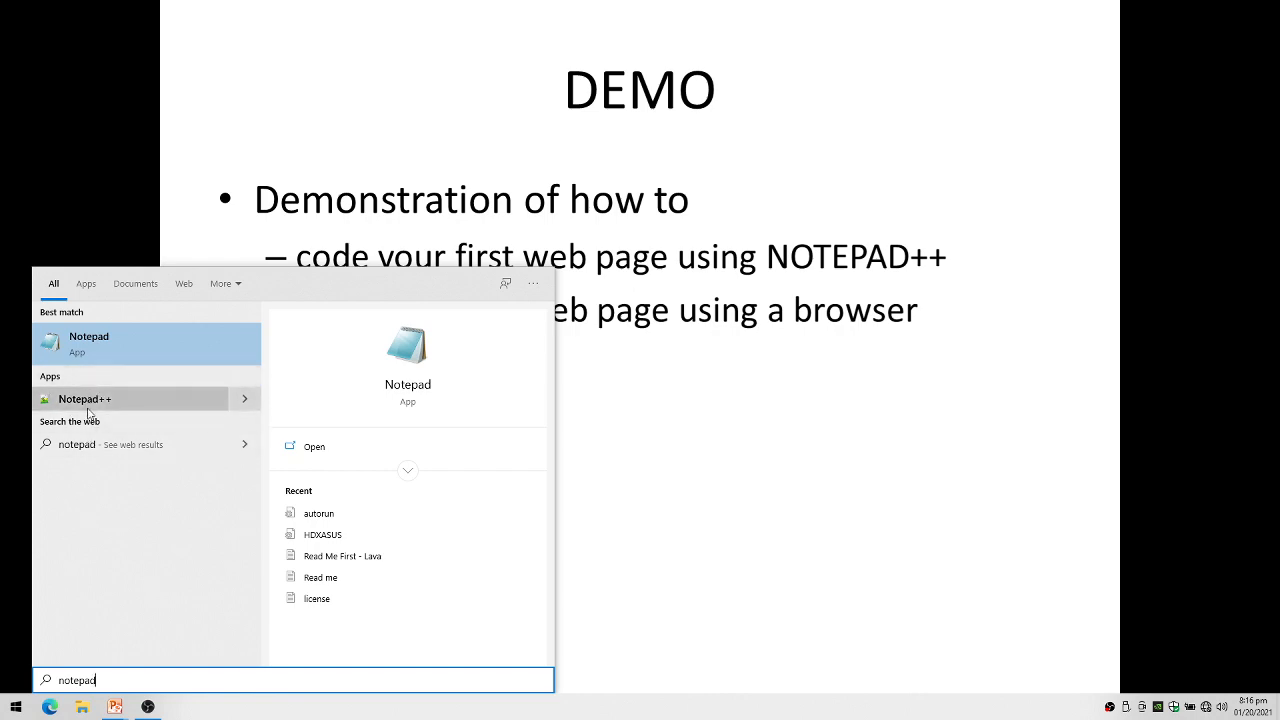
pyautogui.click(85, 399)
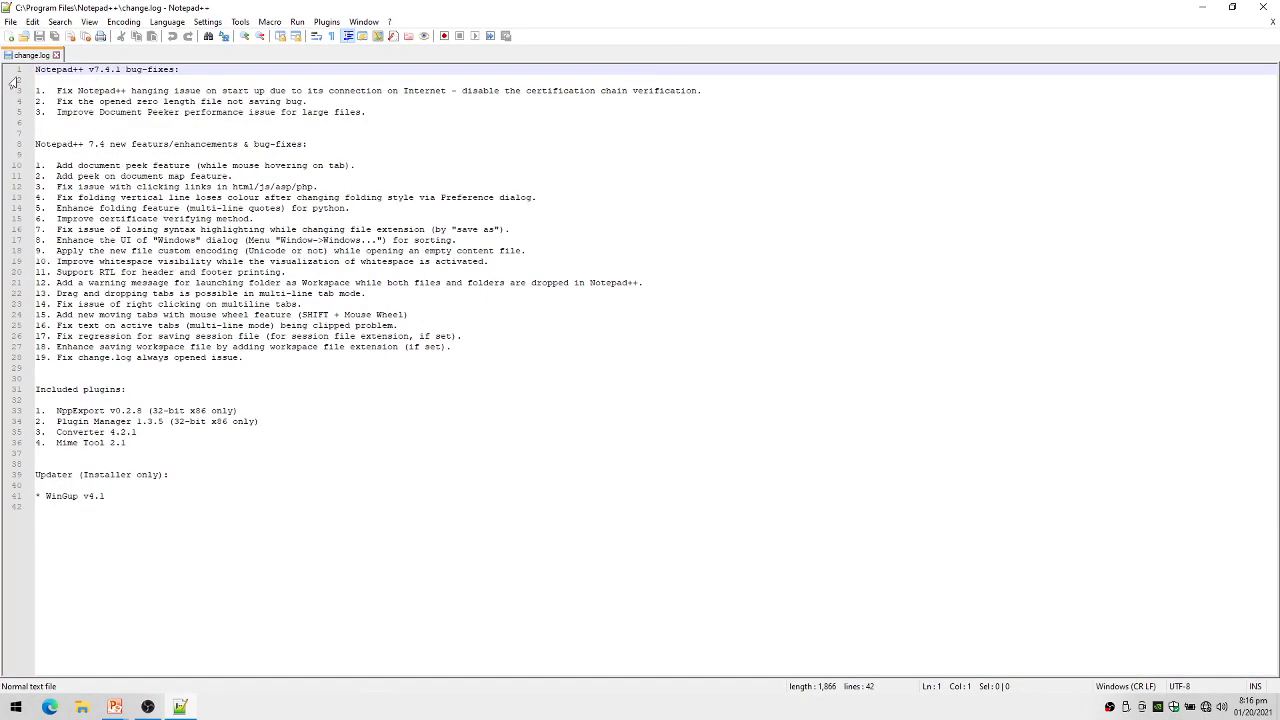
# In a new document, type a <!DOCTYPE HTML> line, <html></html> tags and <head></head>
pyautogui.click(10, 36)
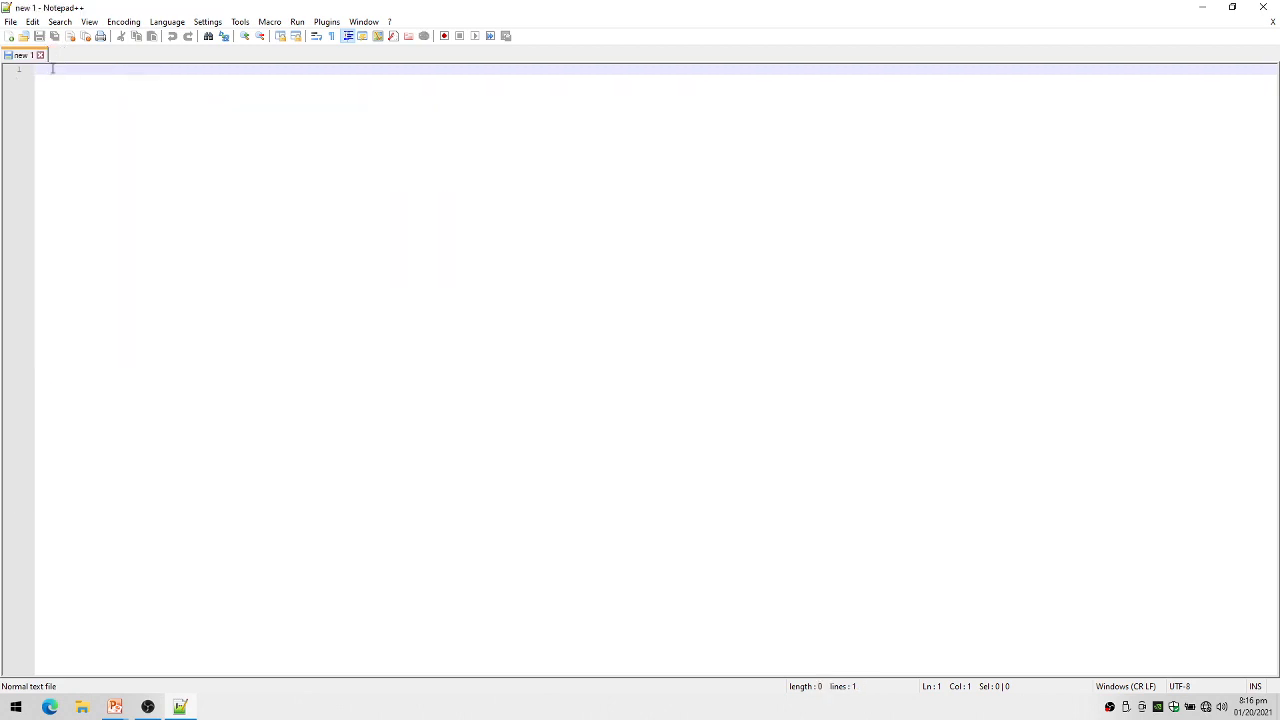
pyautogui.moveTo(97, 135)
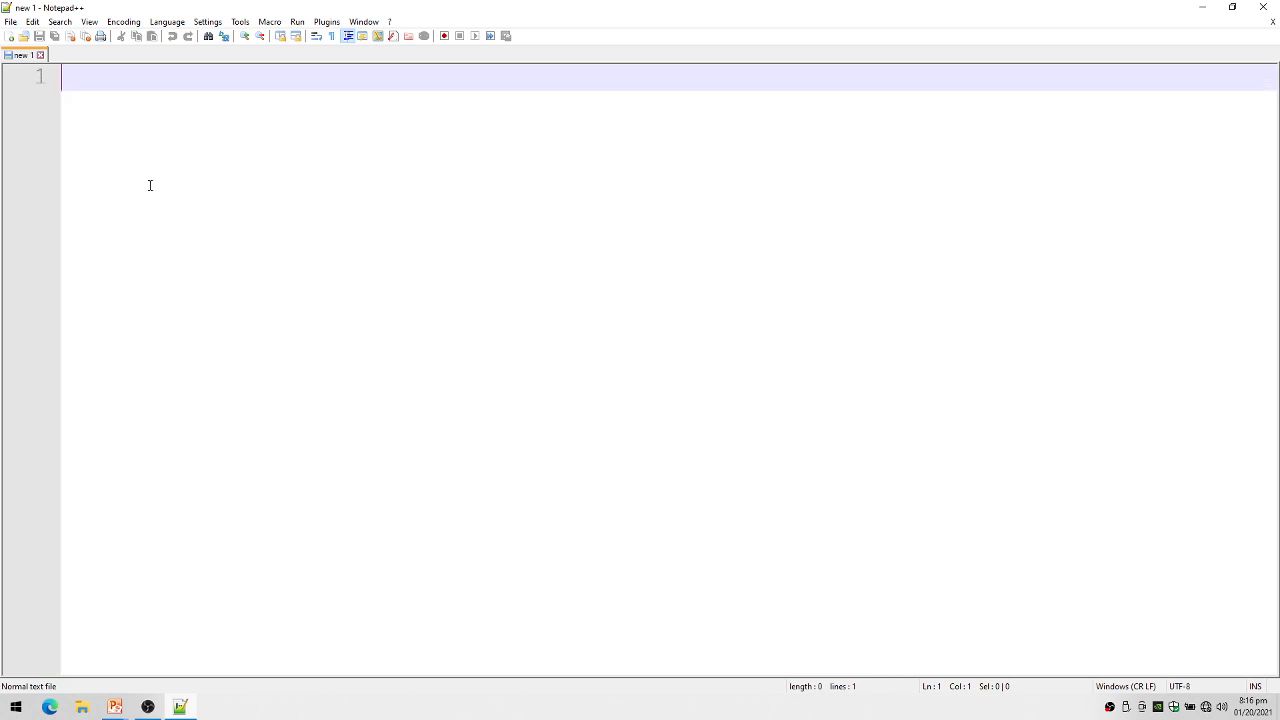
pyautogui.write('<!')
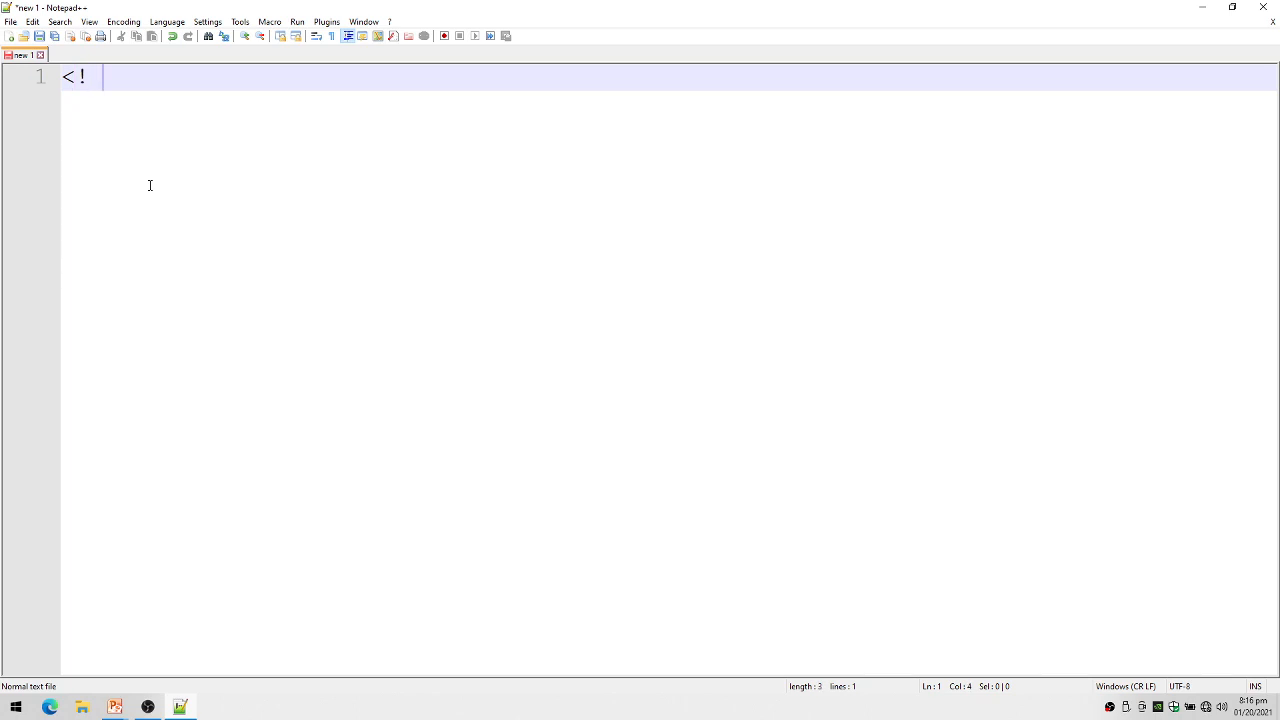
pyautogui.write('DOCTYPE HTM')
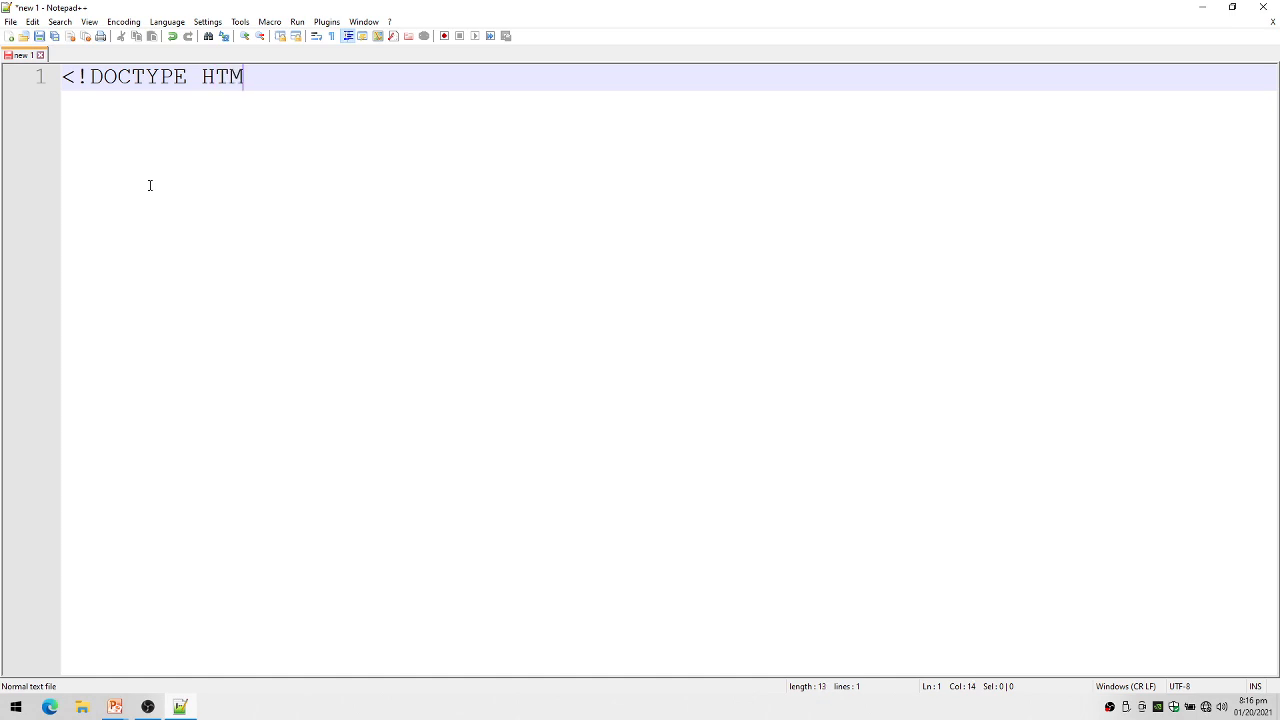
pyautogui.write('L>')
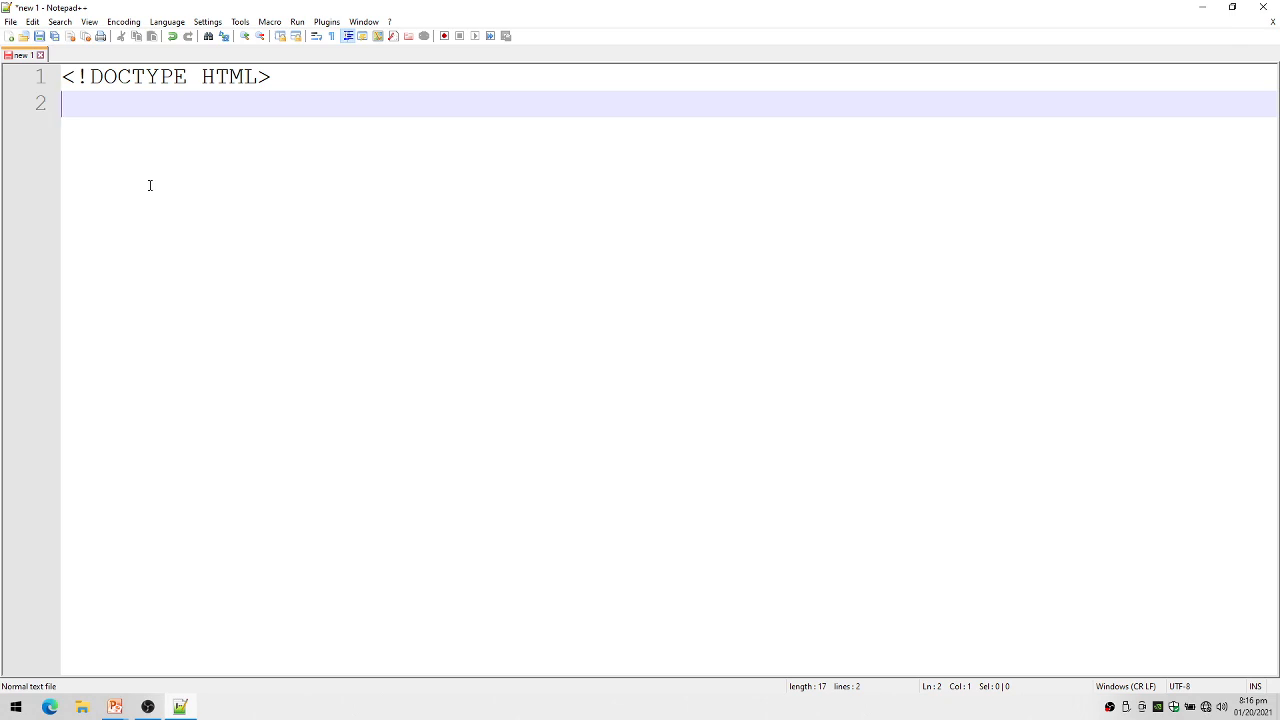
pyautogui.write('<html>')
pyautogui.write('<.')
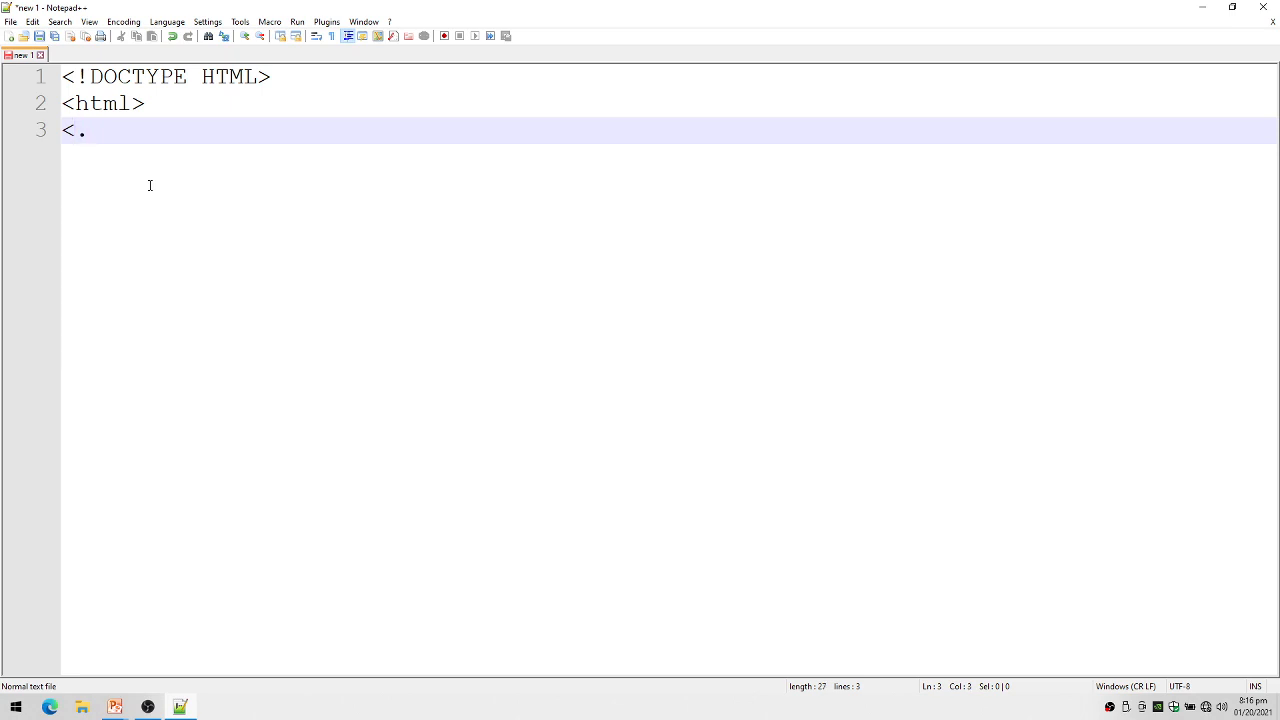
pyautogui.write('/html>')
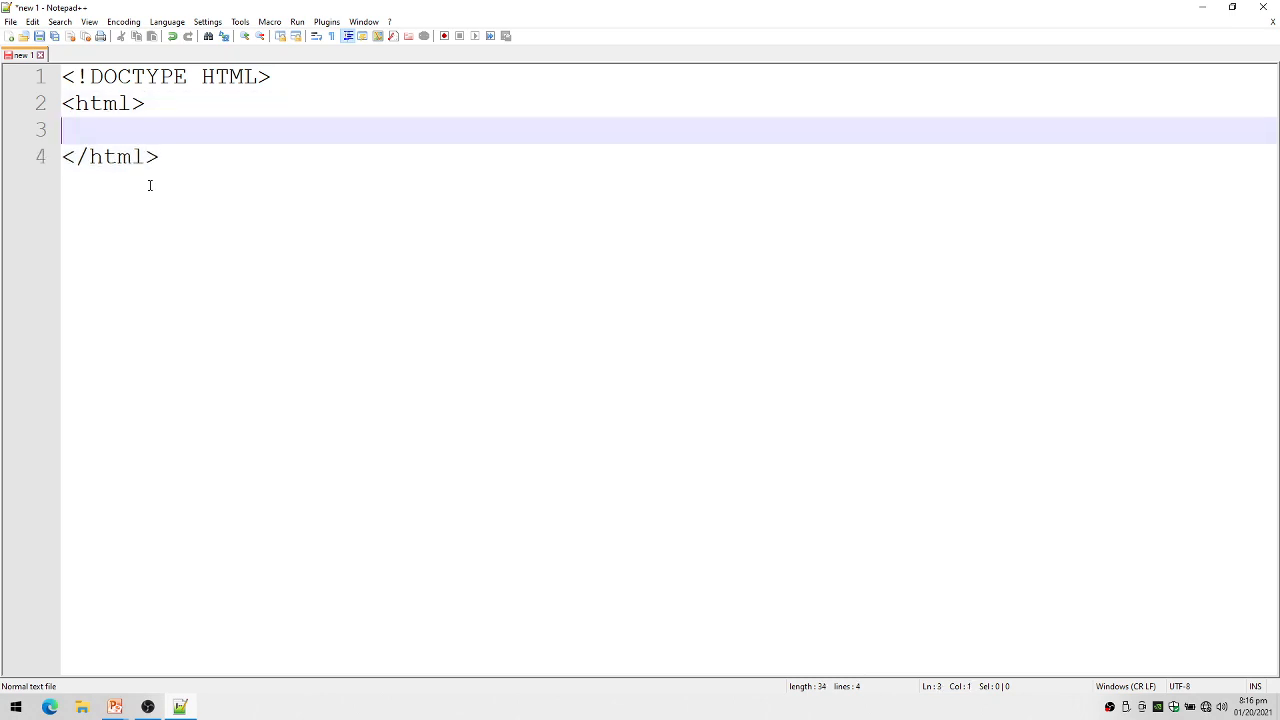
pyautogui.write('<head>')
pyautogui.write('</head>')
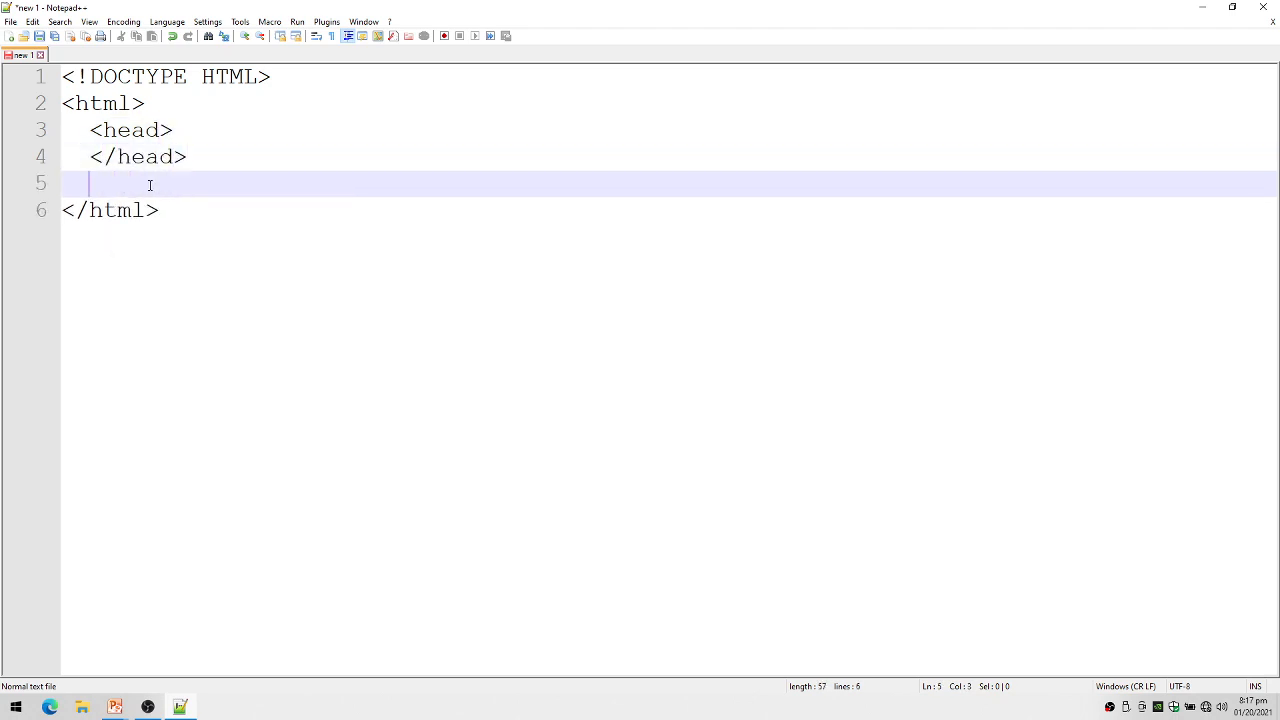
# Add body tags and the title 'My First Web Page' inside head
pyautogui.write('<body.')
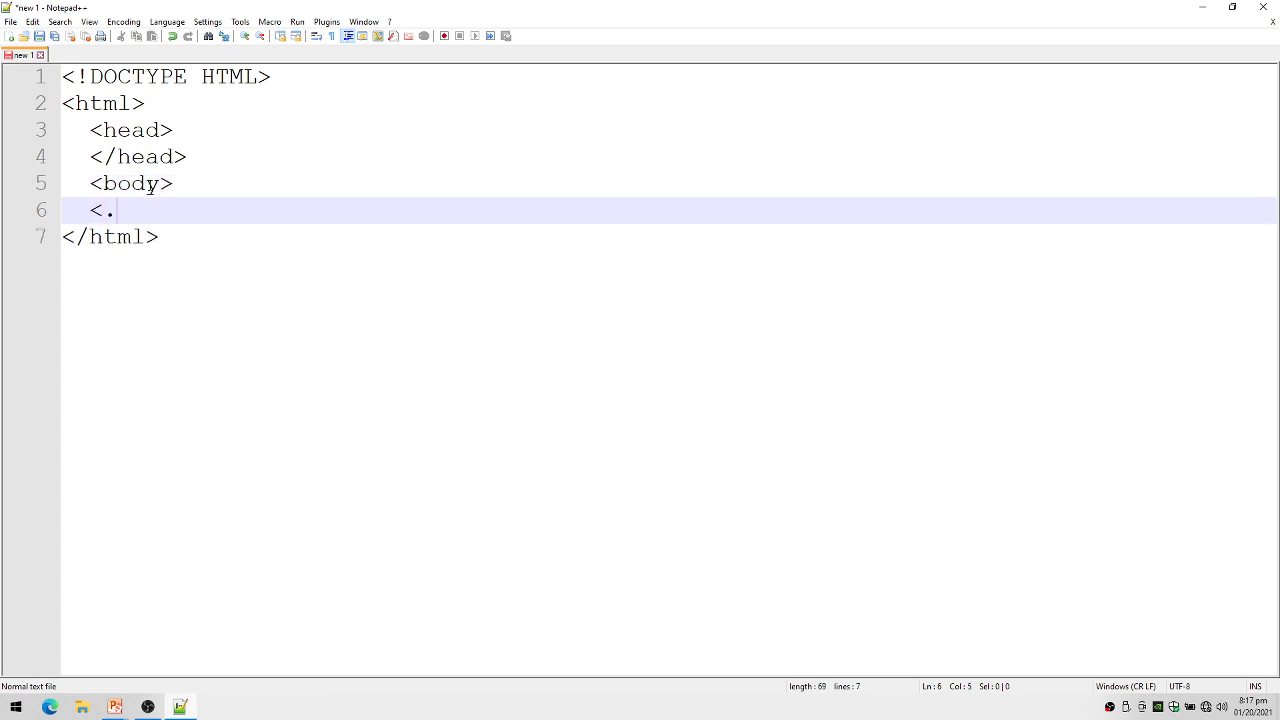
pyautogui.write('/body>')
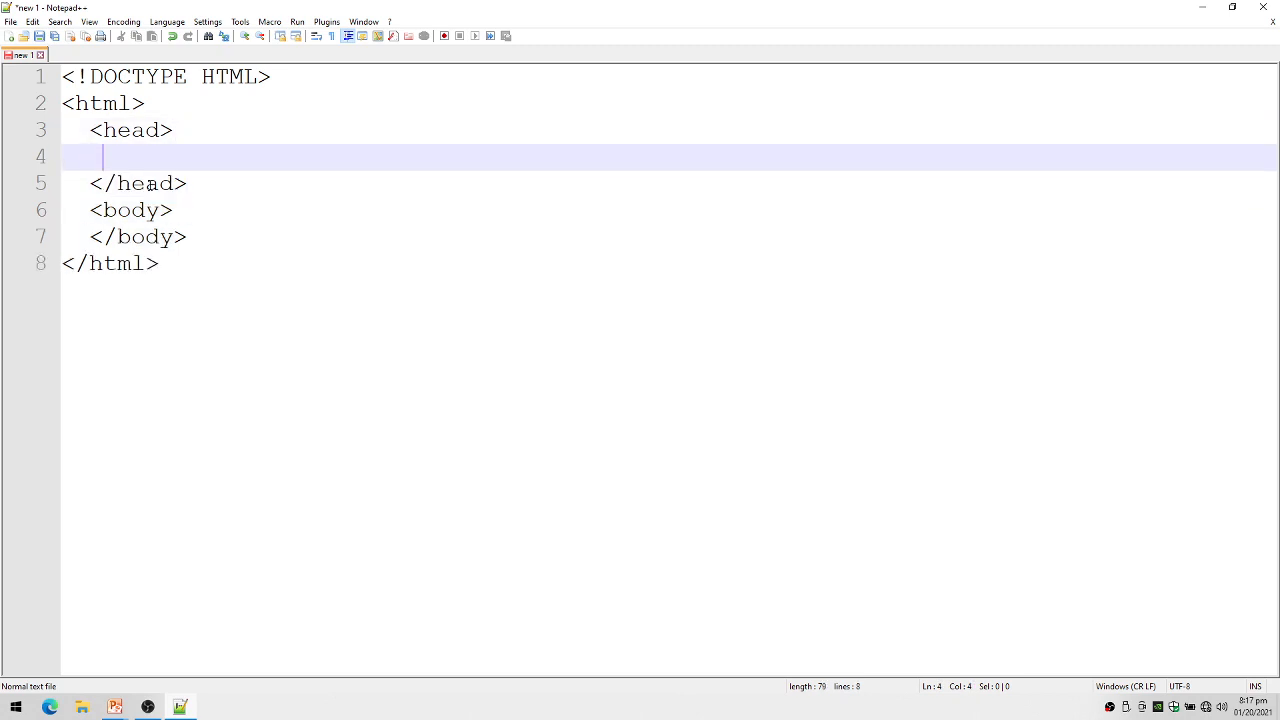
pyautogui.write('<title')
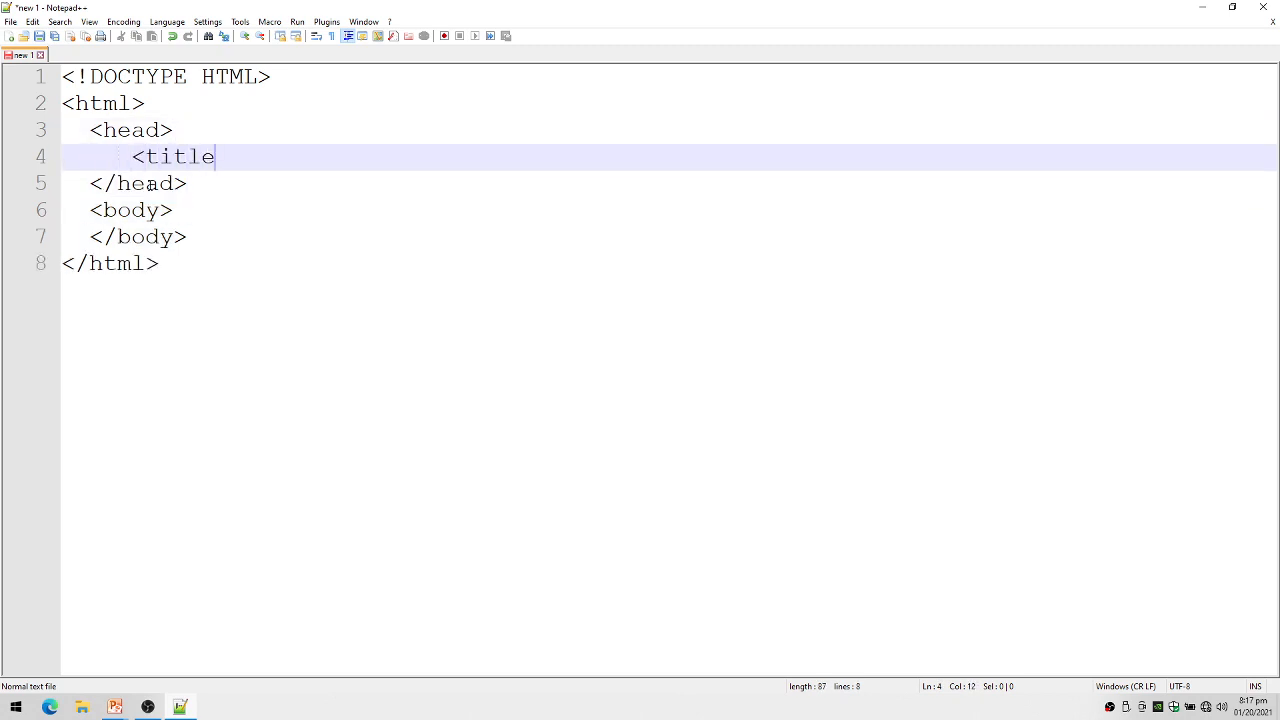
pyautogui.write('>My')
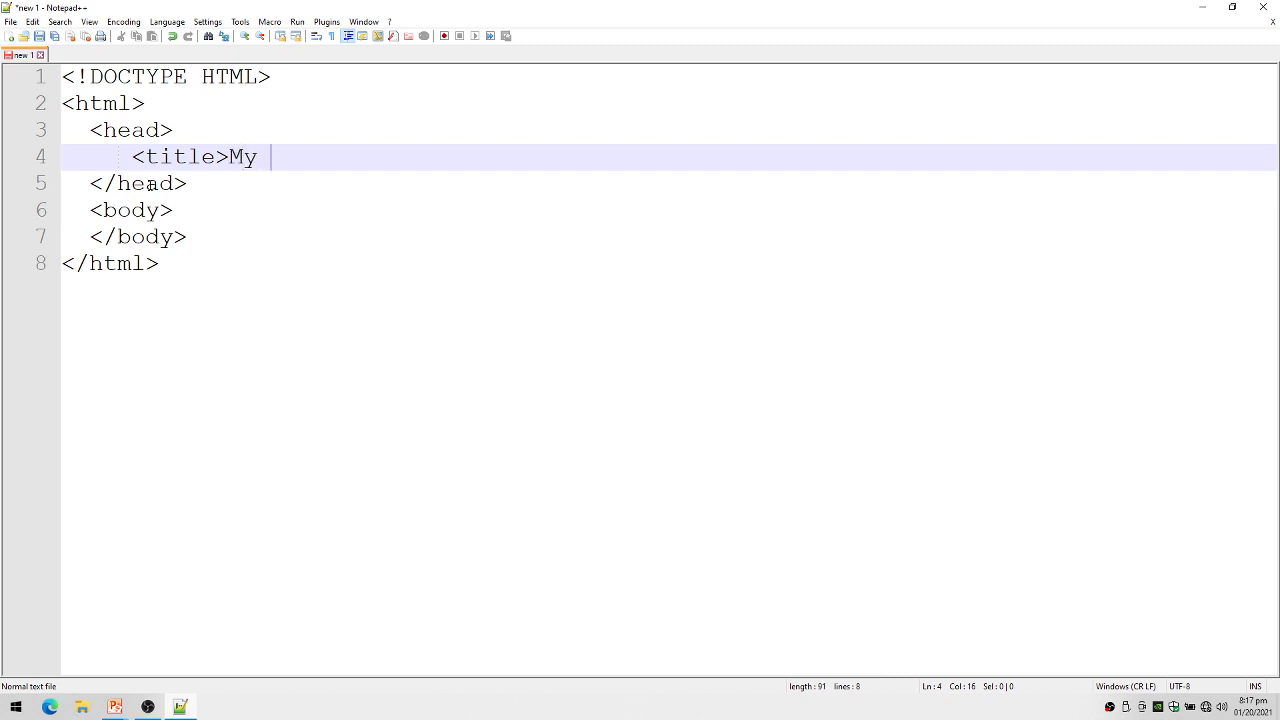
pyautogui.write('First')
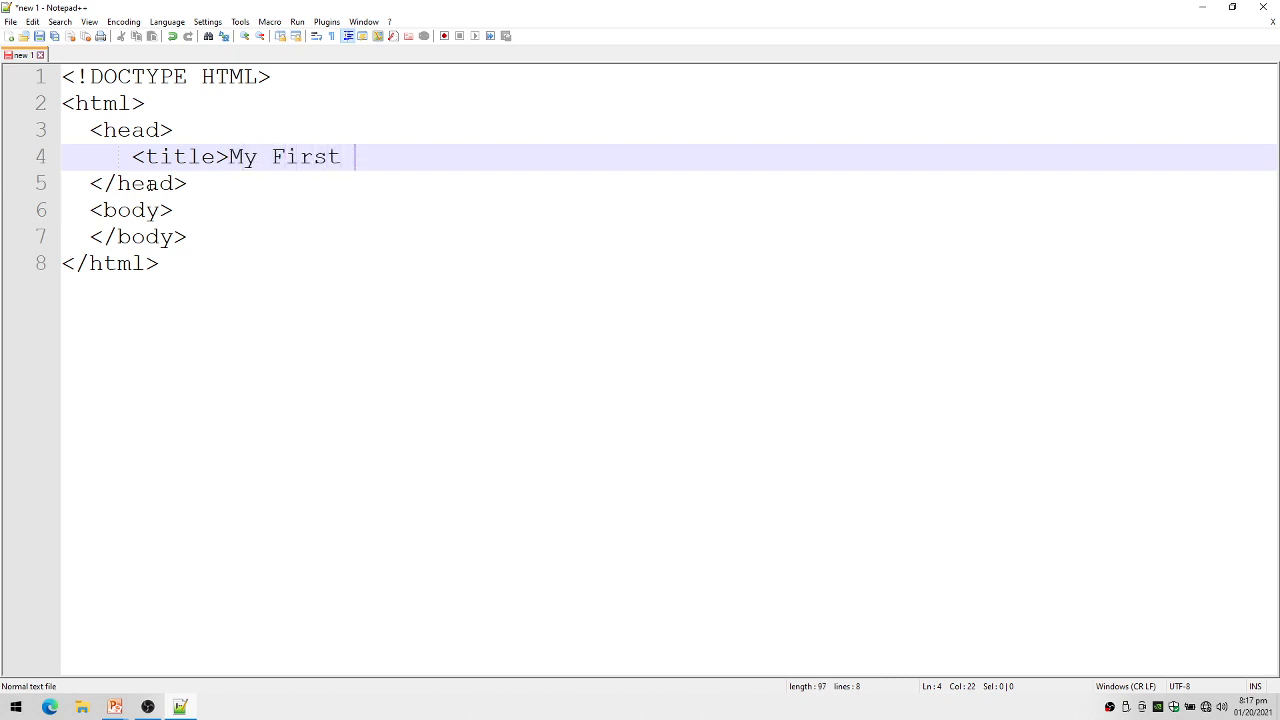
pyautogui.write('Web Page')
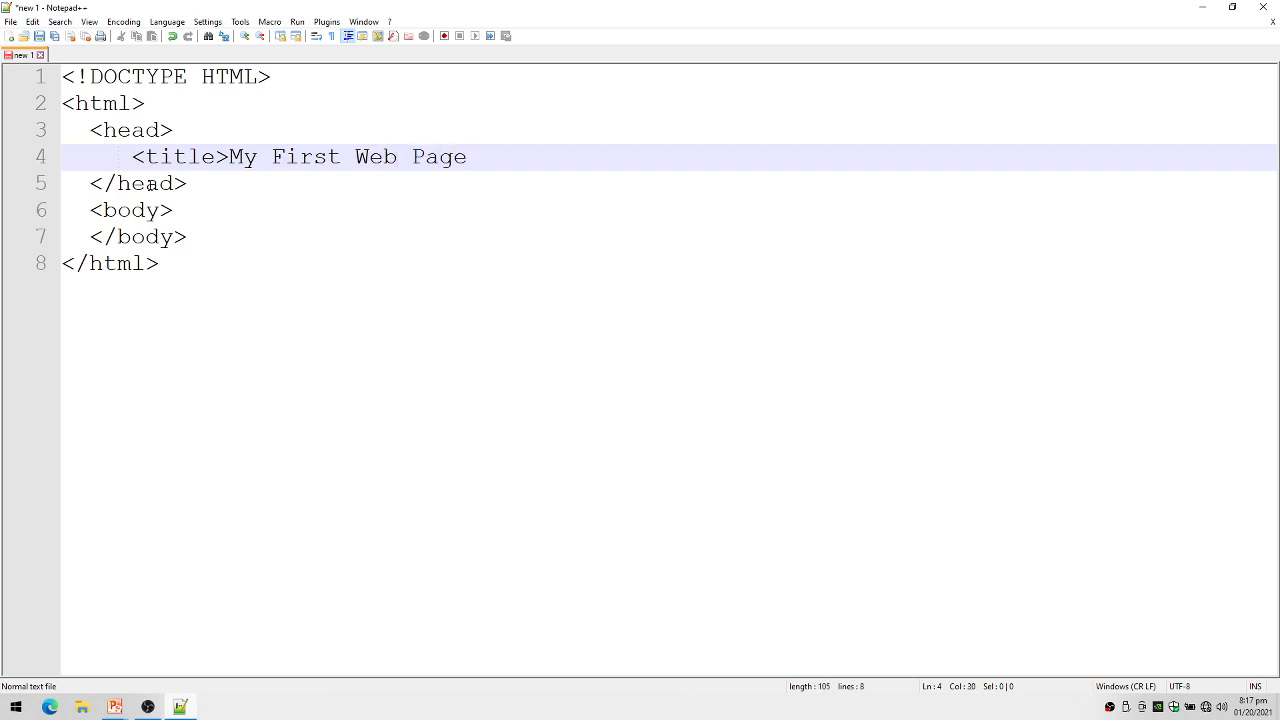
pyautogui.write('</title>')
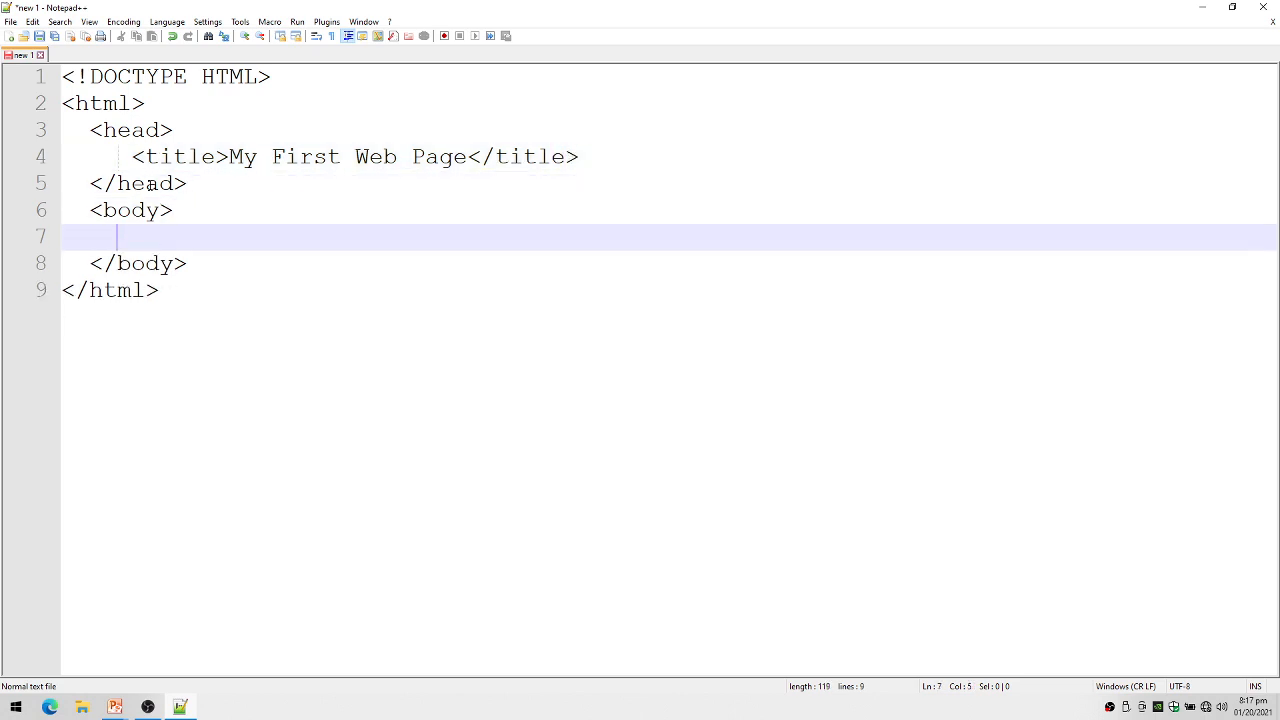
# Add a <p>HELLO WORLD!</p> paragraph inside the body
pyautogui.write('<p>HEL')
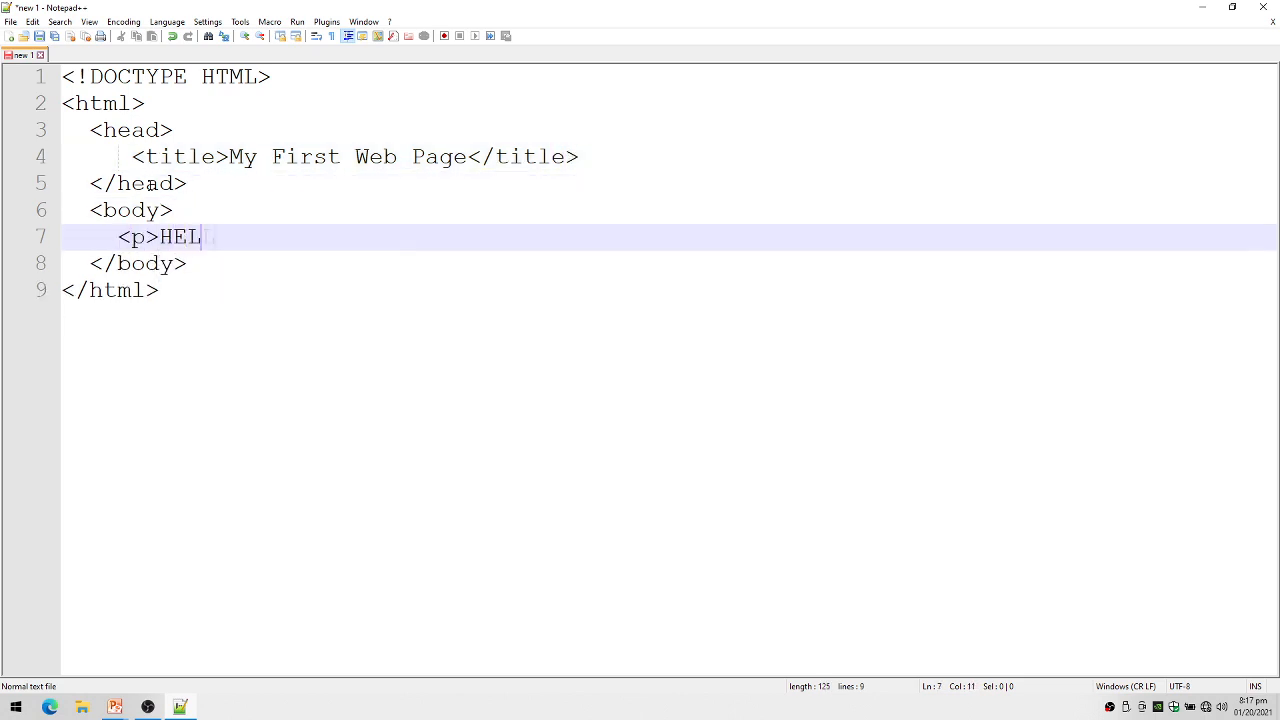
pyautogui.write('LO WORLD!')
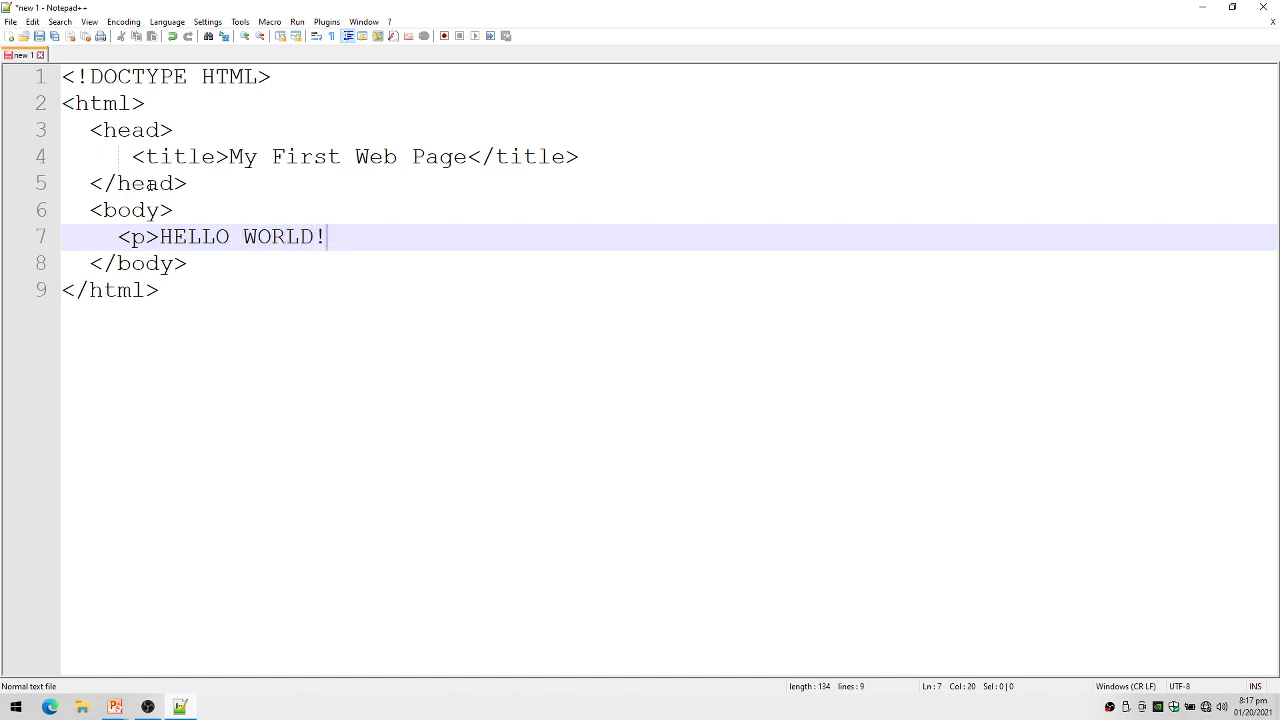
pyautogui.write('</p')
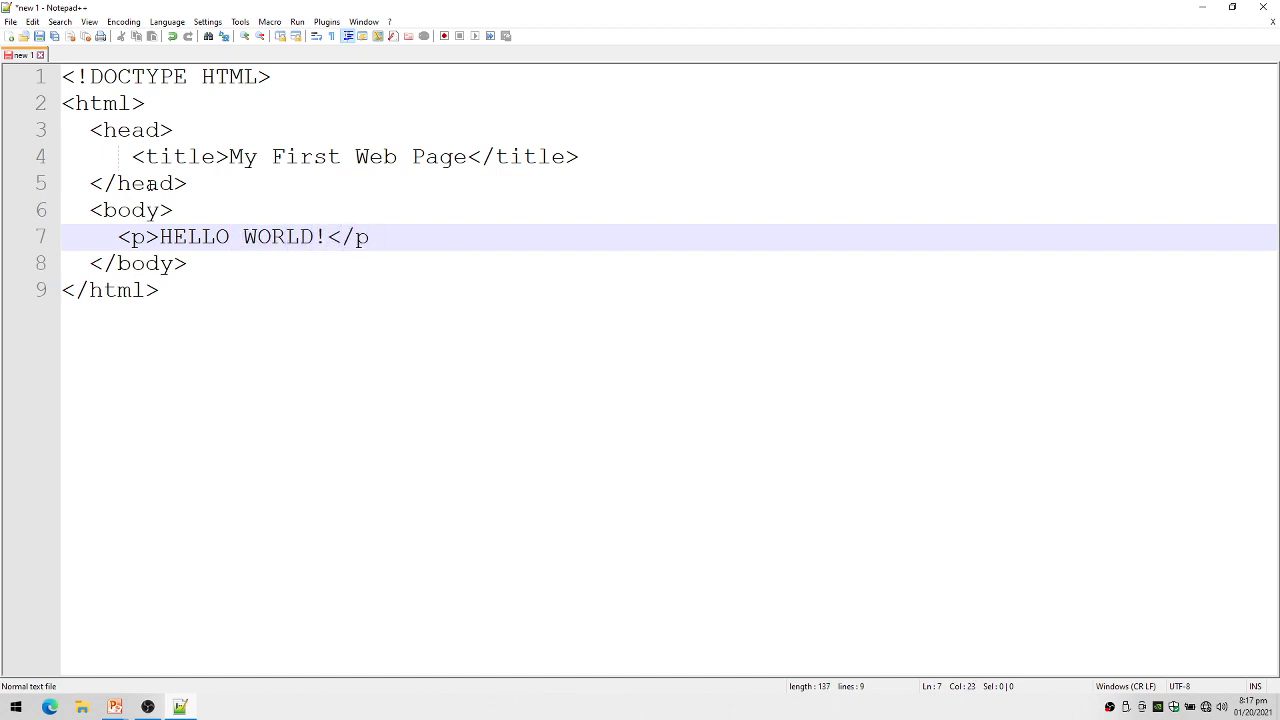
pyautogui.write('>')
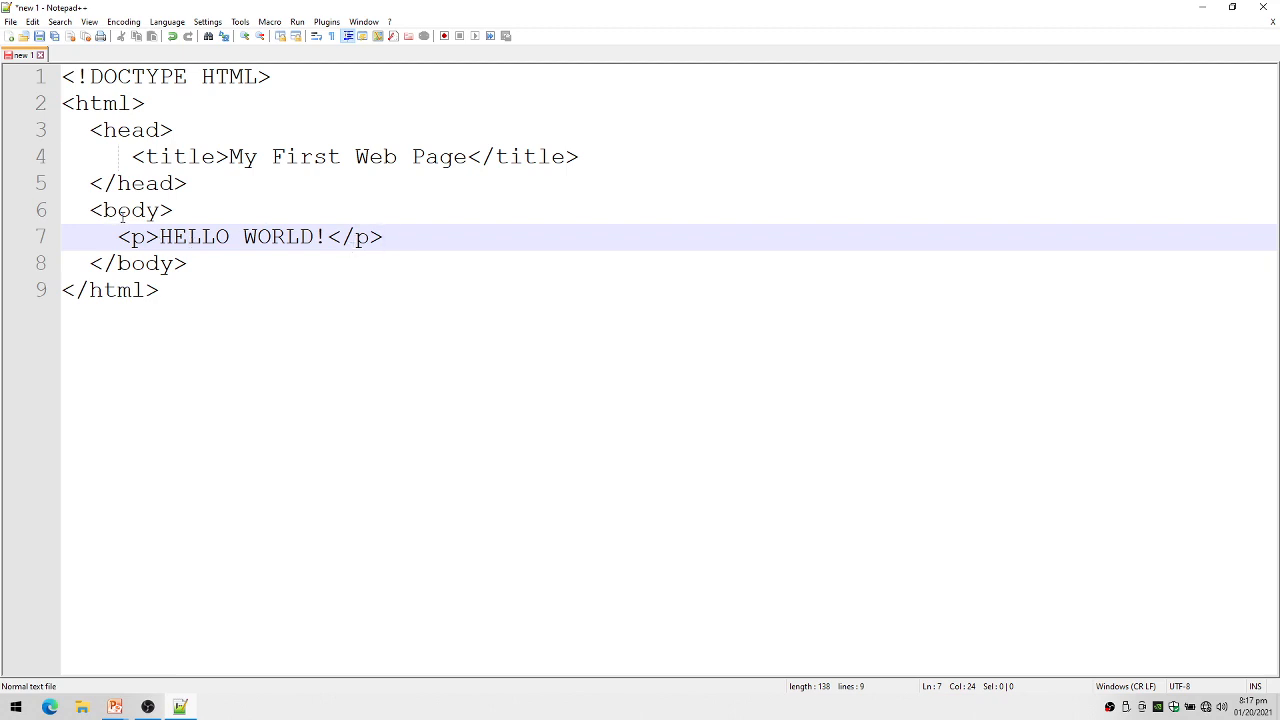
# Open the Save As dialog for the untitled 'new 1' document
pyautogui.click(382, 237)
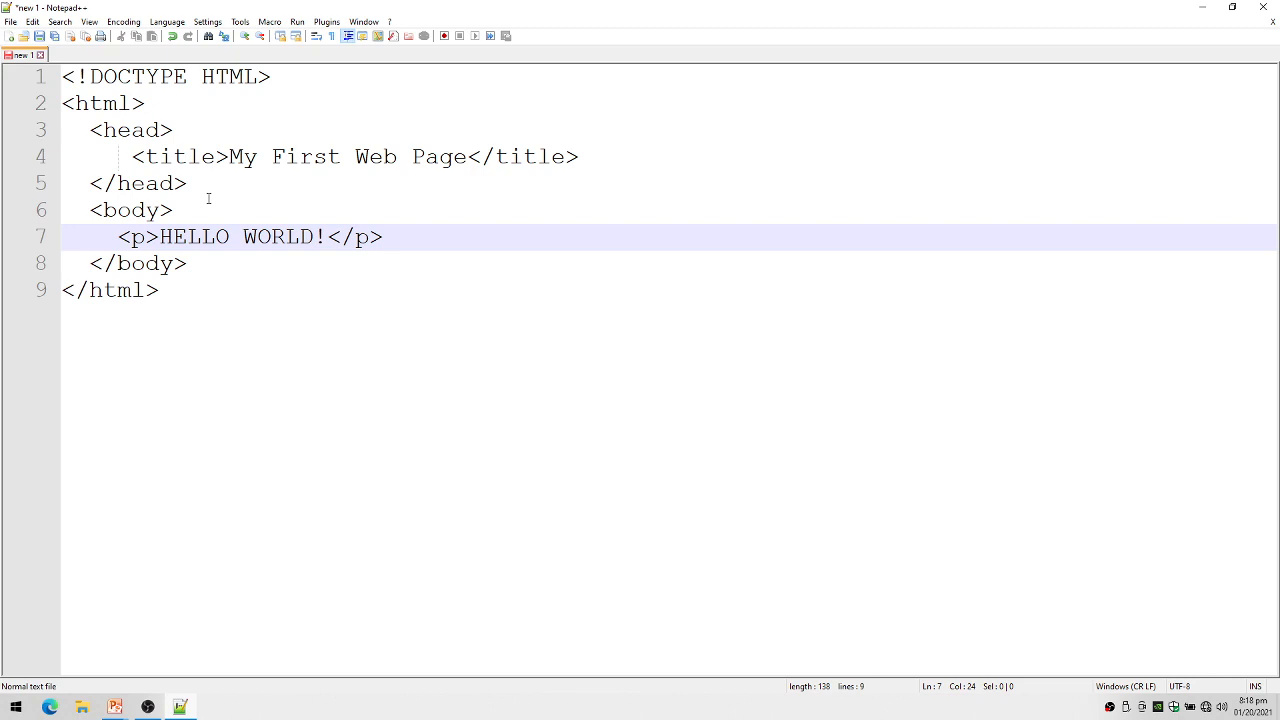
pyautogui.click(382, 237)
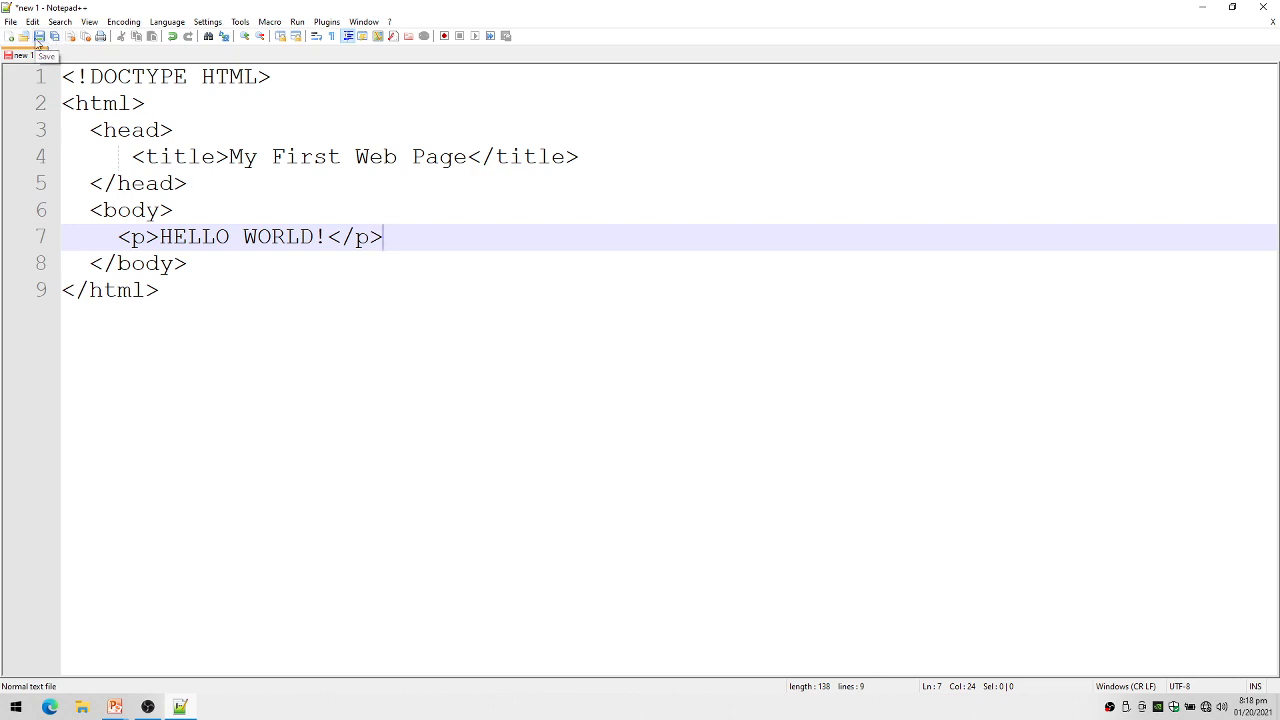
pyautogui.click(38, 36)
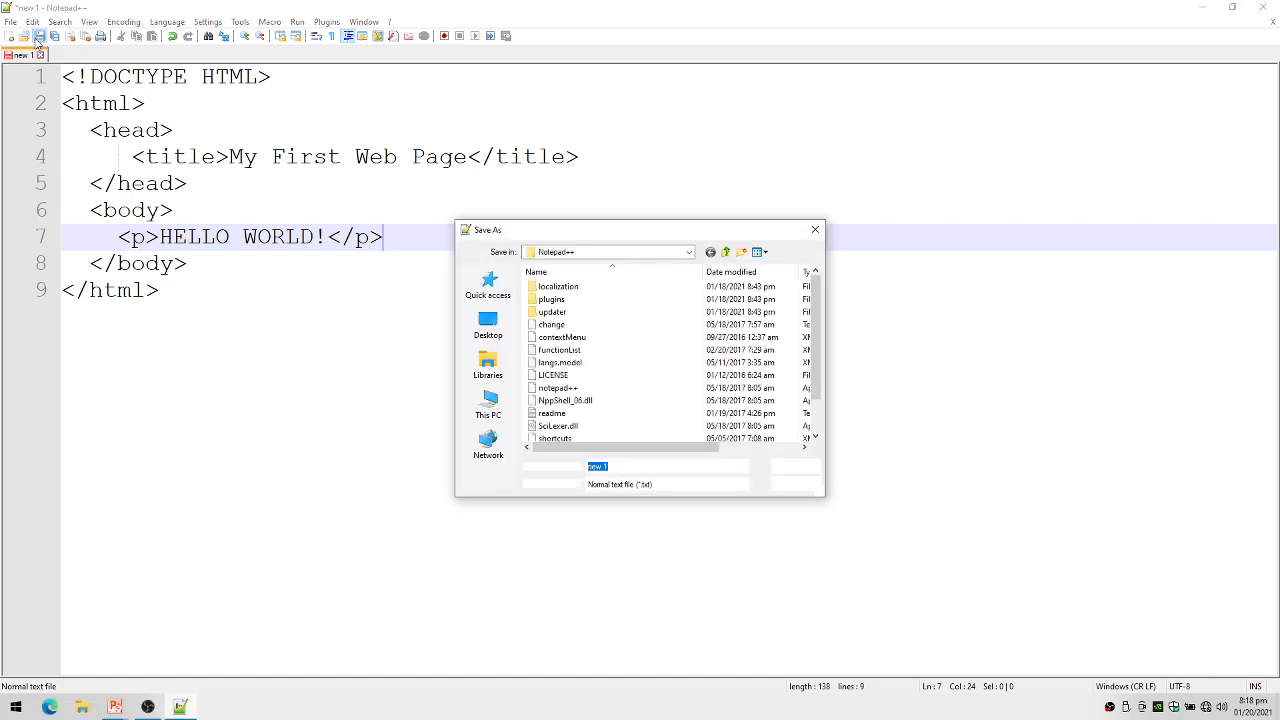
pyautogui.moveTo(487, 320)
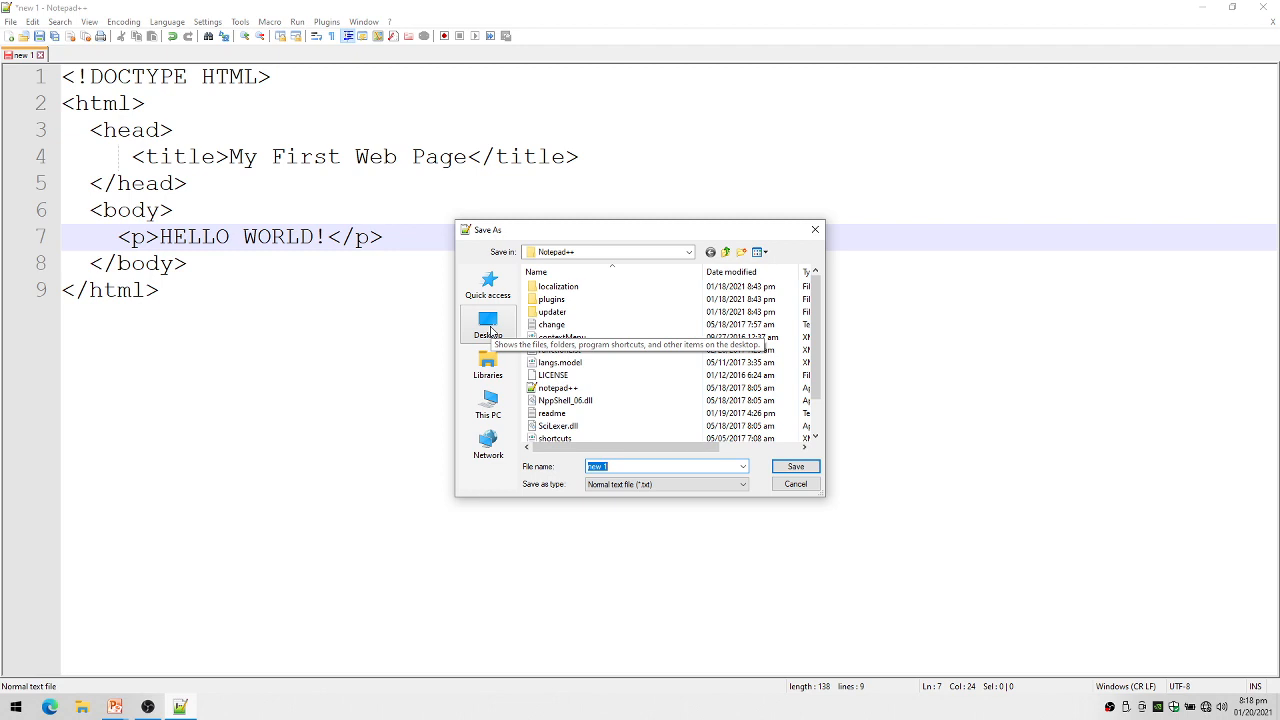
# Save the page to the Desktop with the file name hw.html
pyautogui.click(488, 325)
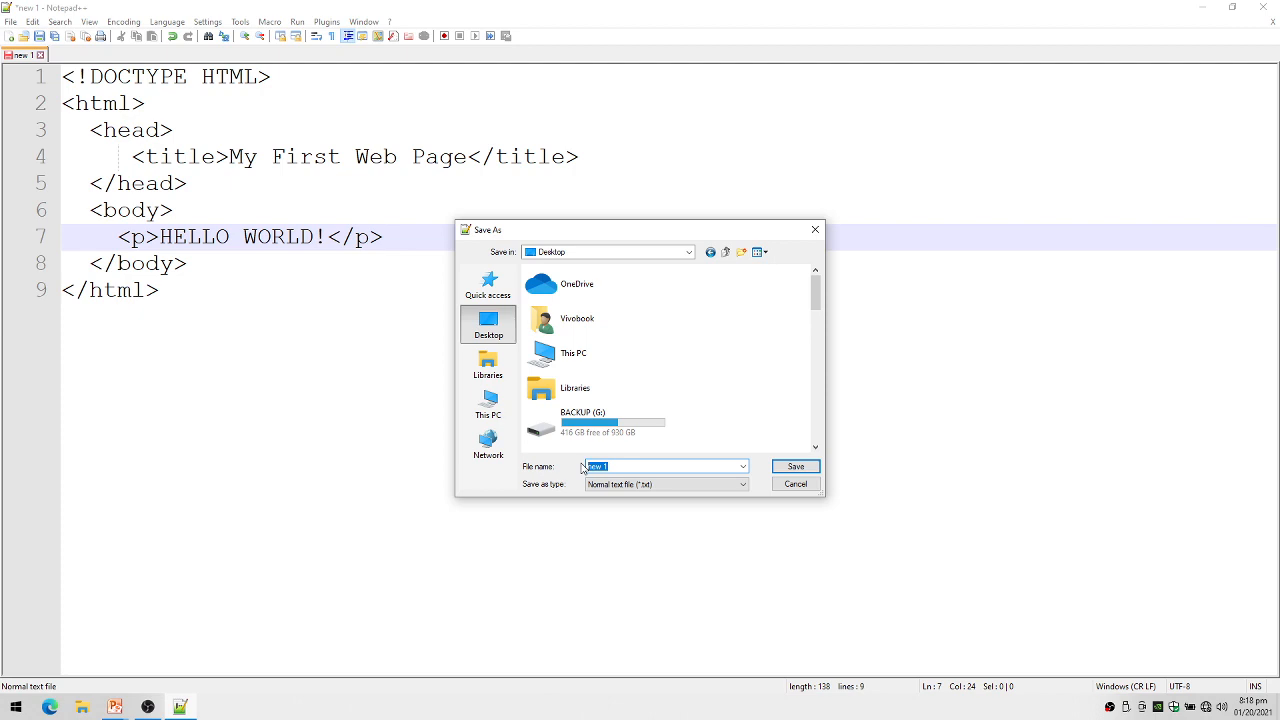
pyautogui.write('hw.')
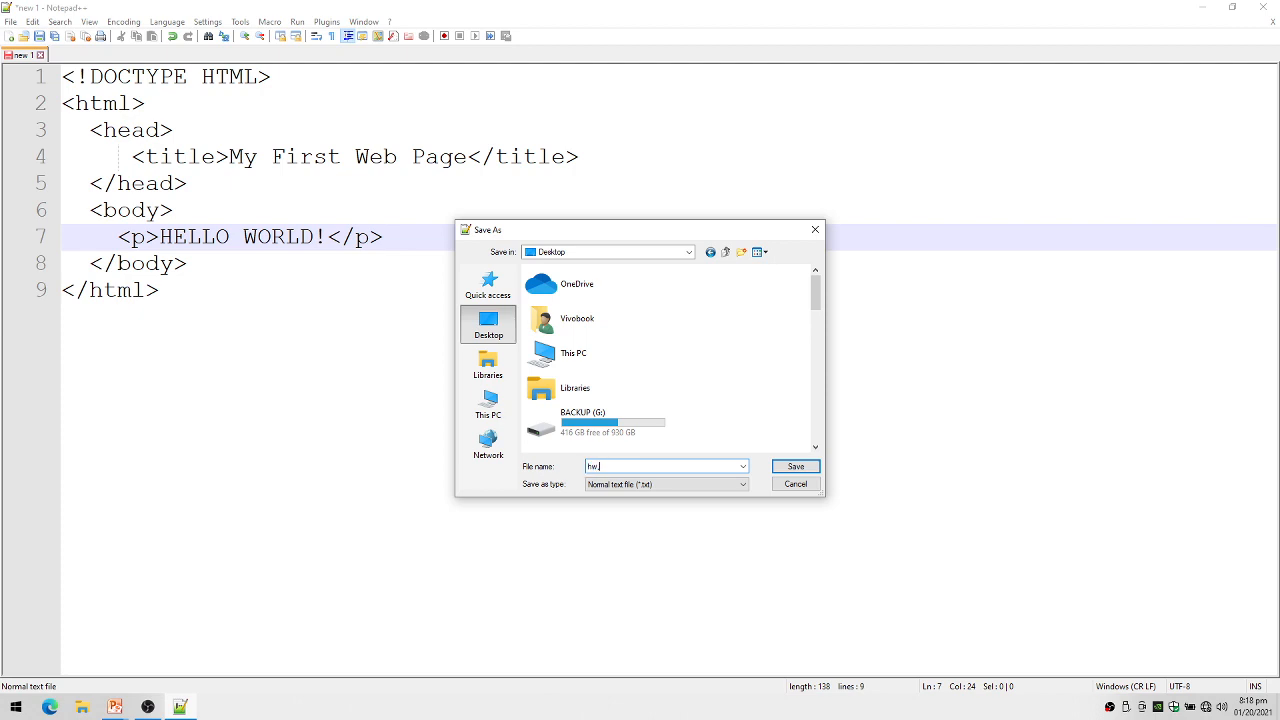
pyautogui.write('ge')
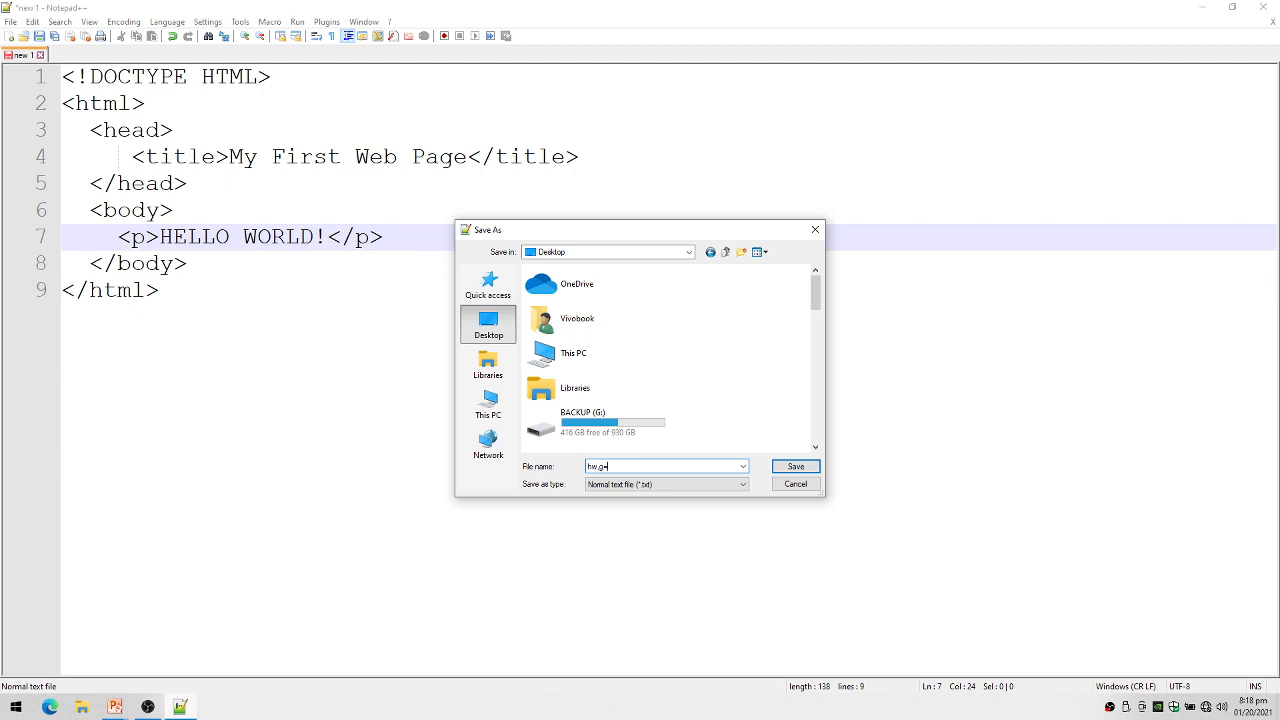
pyautogui.press('BackSpace')
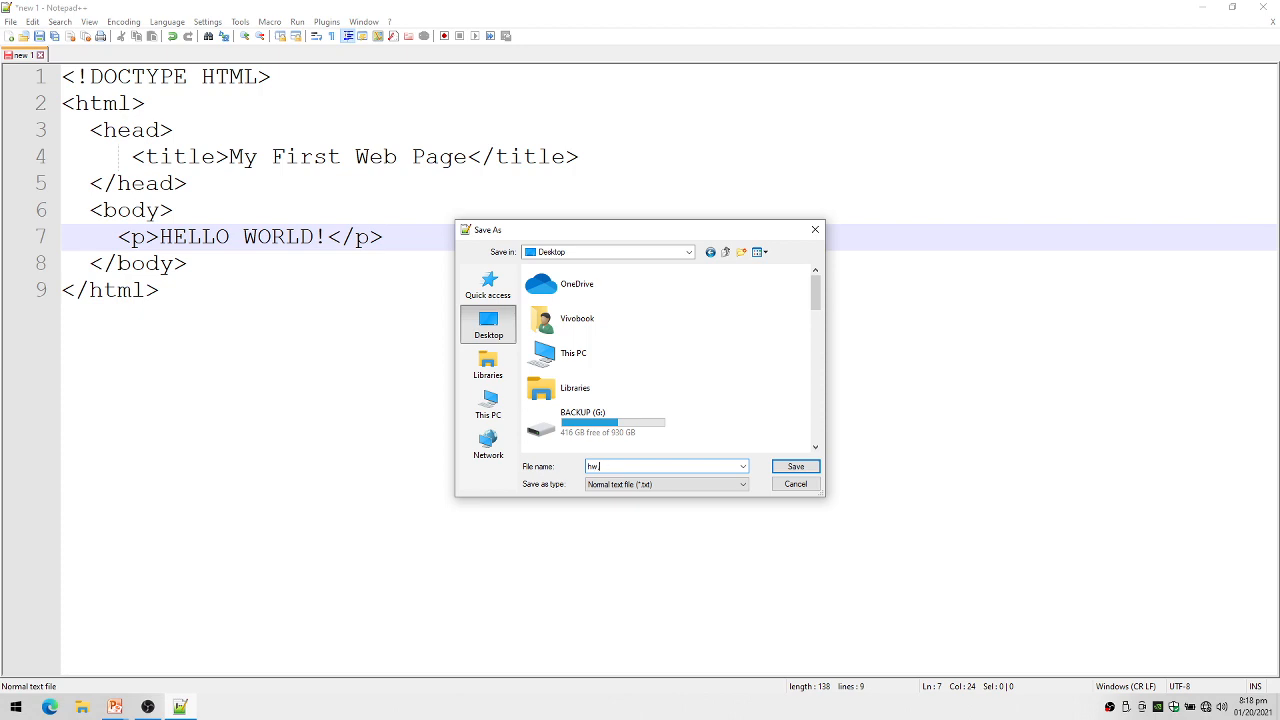
pyautogui.write('.ht')
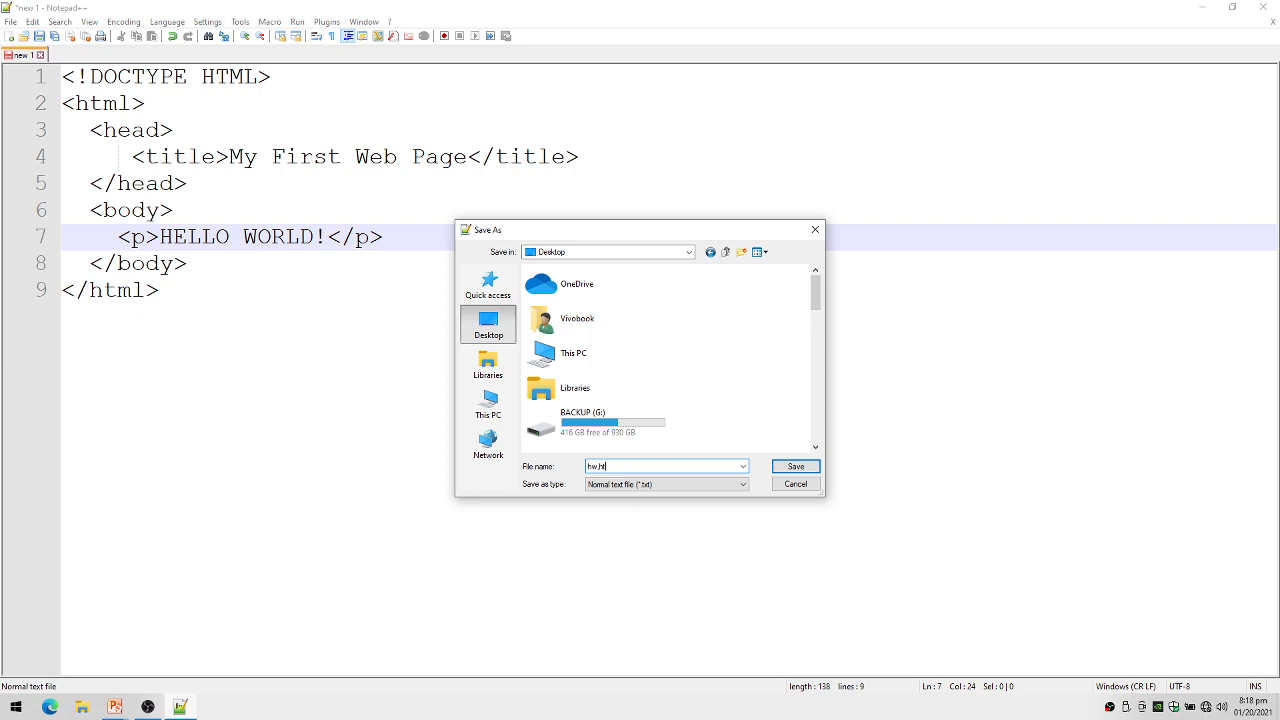
pyautogui.write('ml')
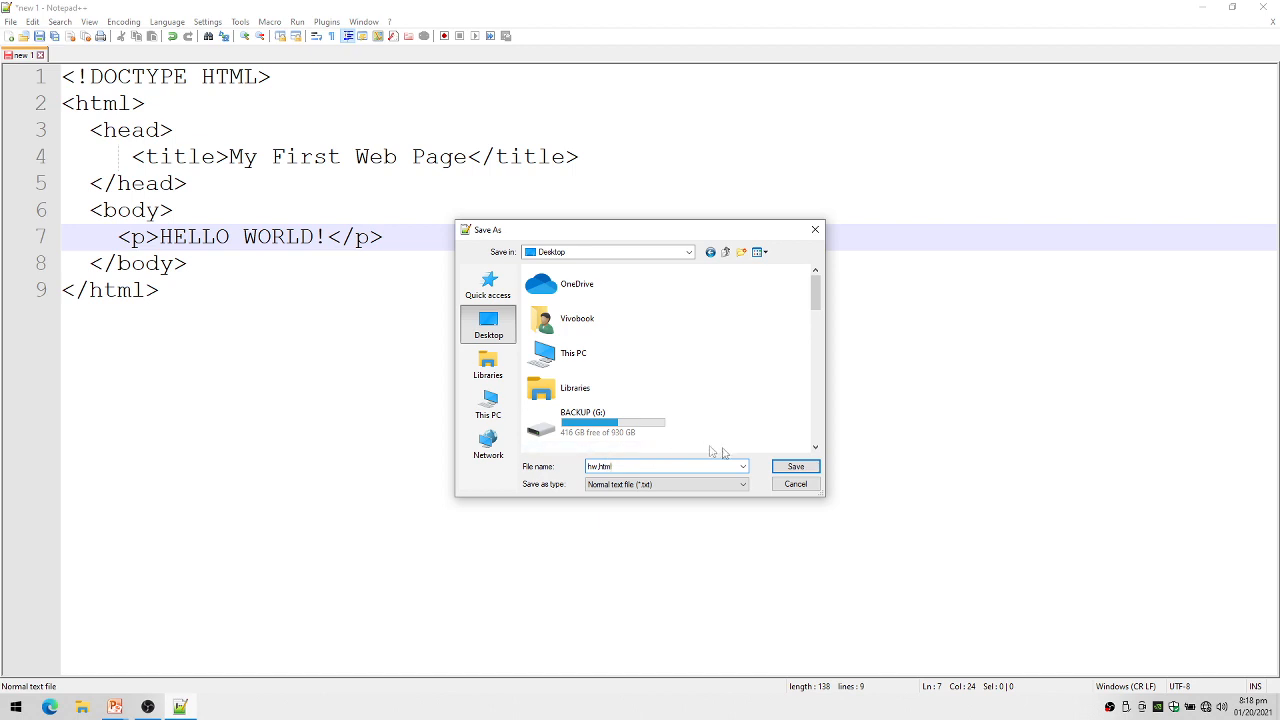
pyautogui.click(795, 466)
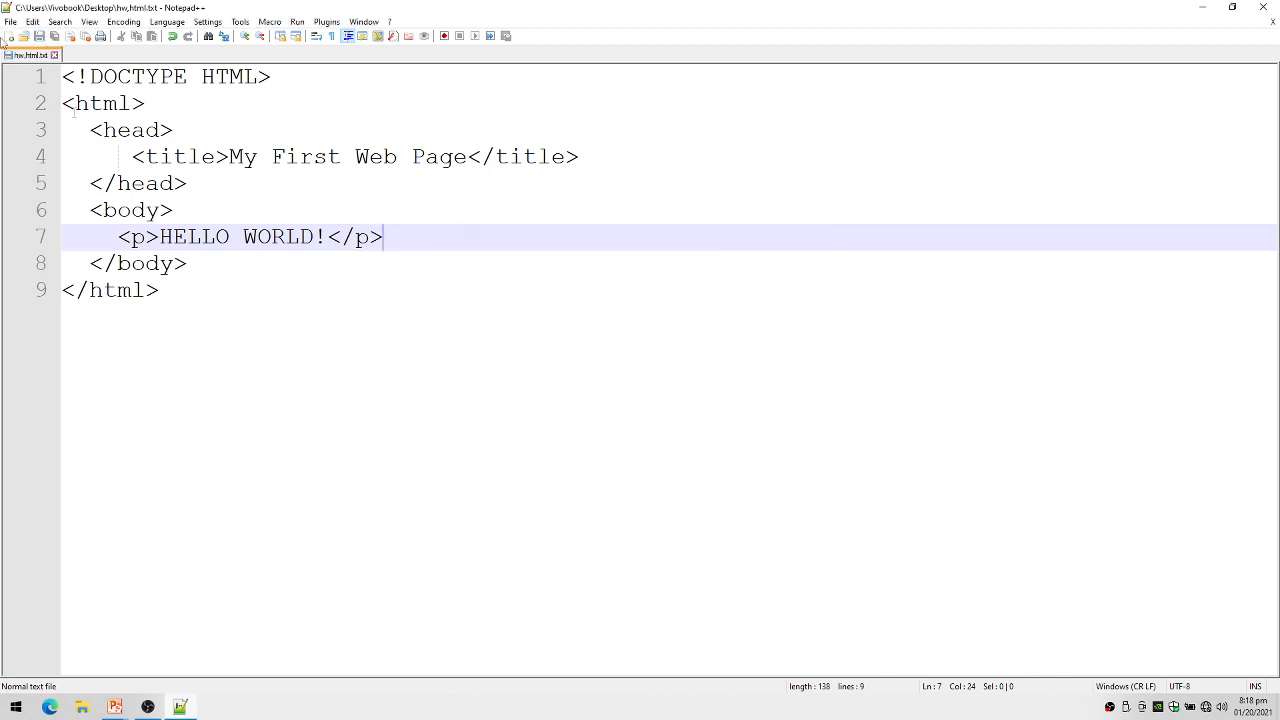
# Re-save the page through File > Save As as hw.html so it's treated as HTML
pyautogui.click(10, 21)
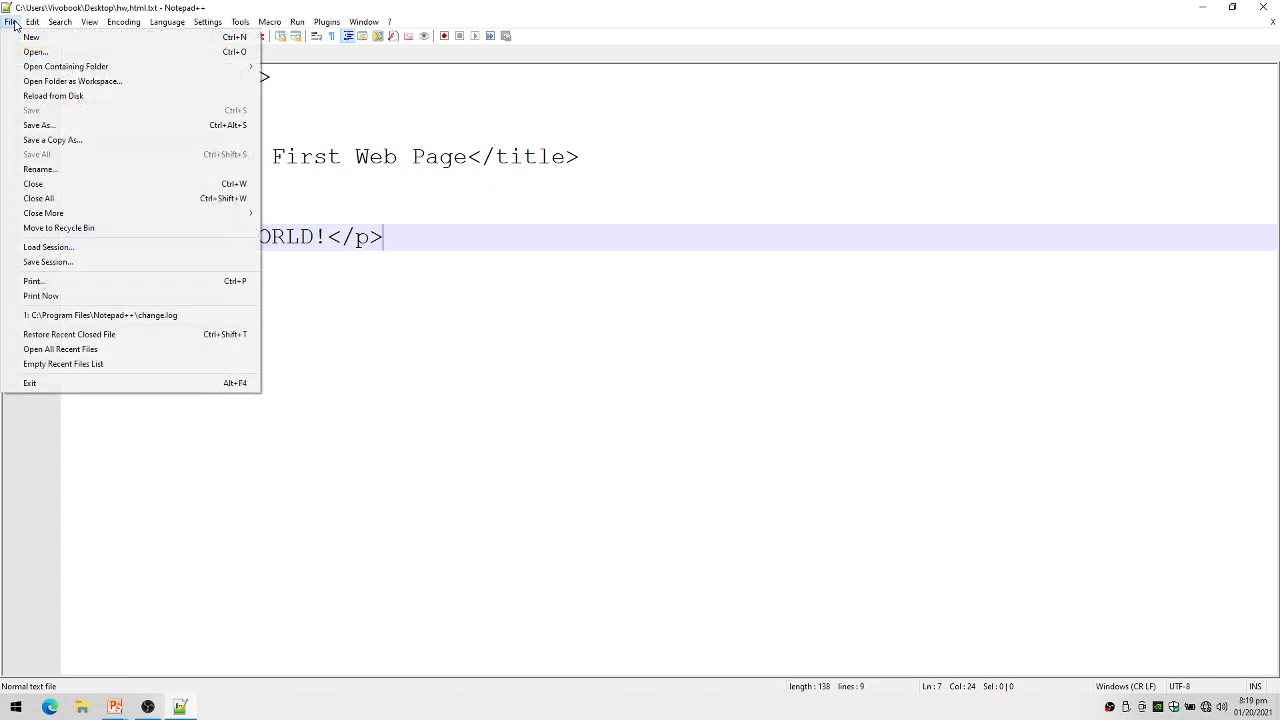
pyautogui.click(38, 125)
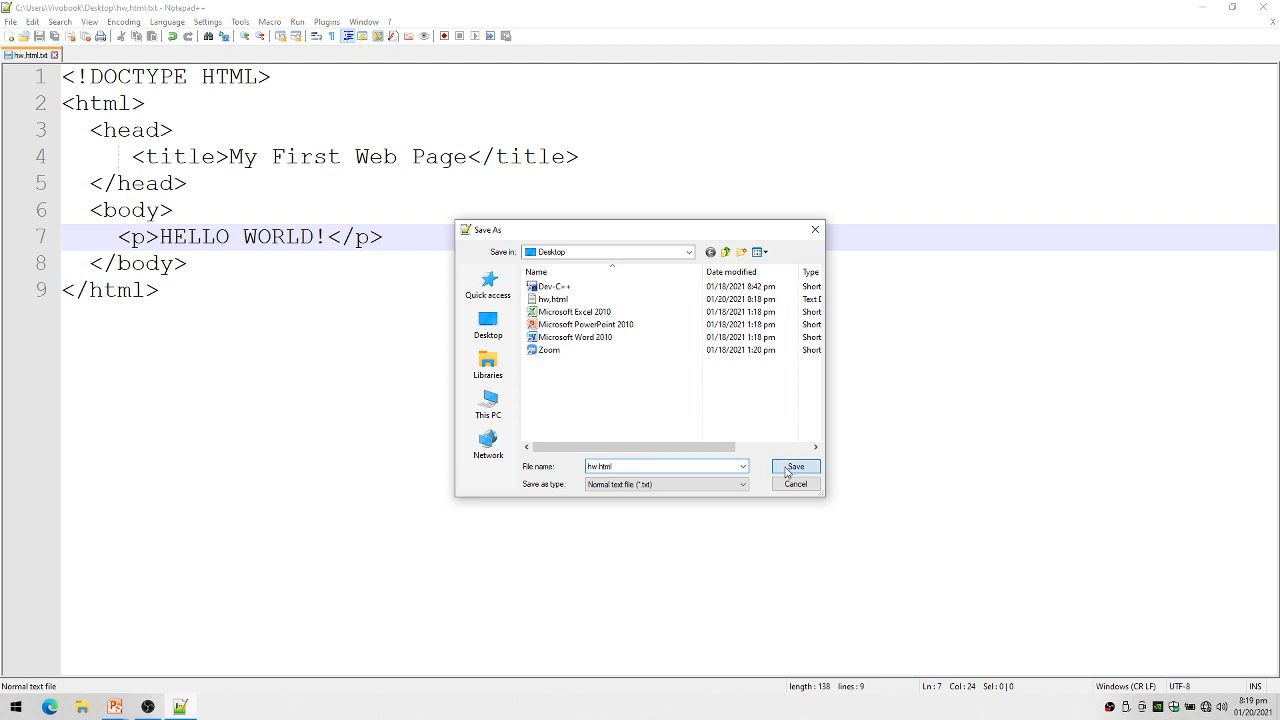
pyautogui.click(795, 467)
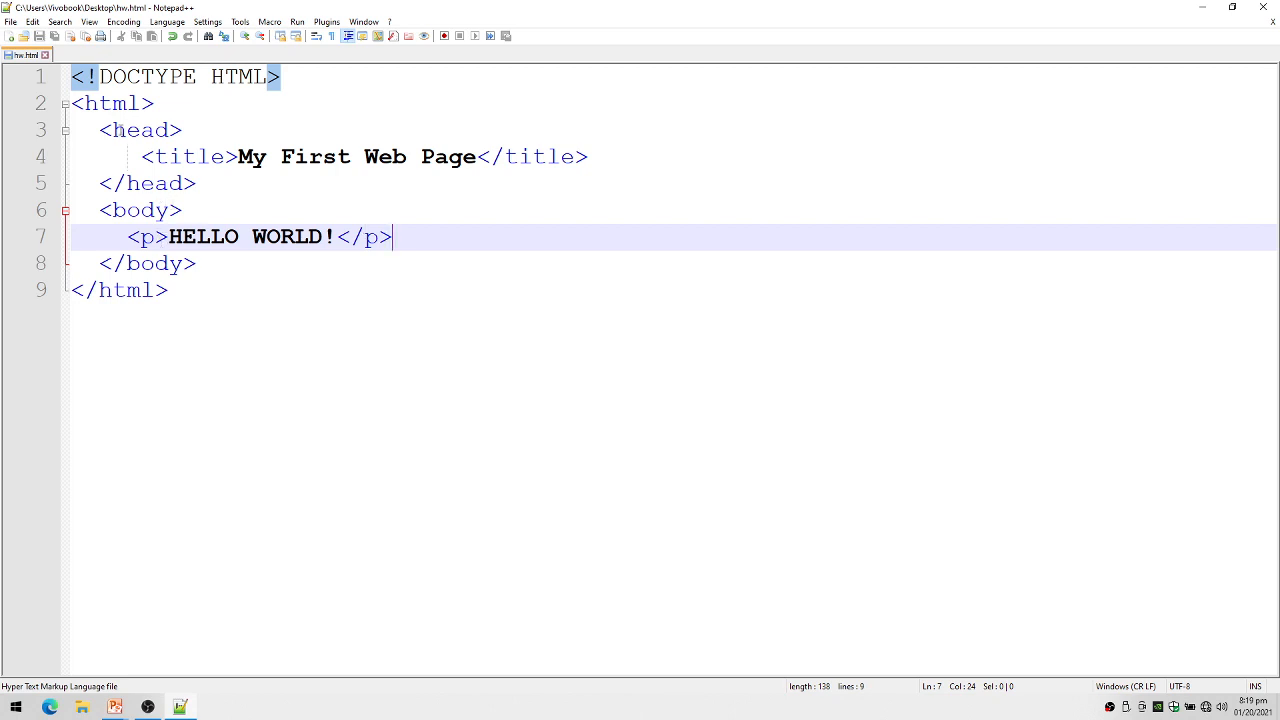
pyautogui.moveTo(171, 326)
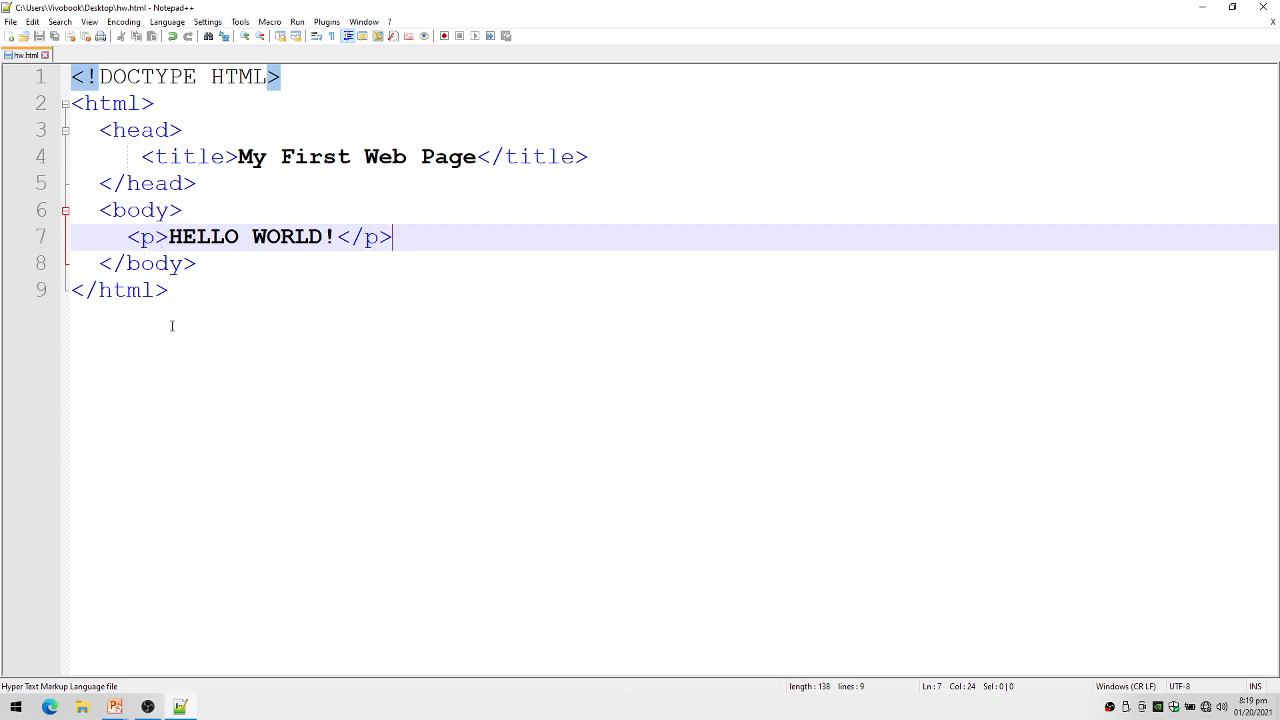
pyautogui.moveTo(290, 365)
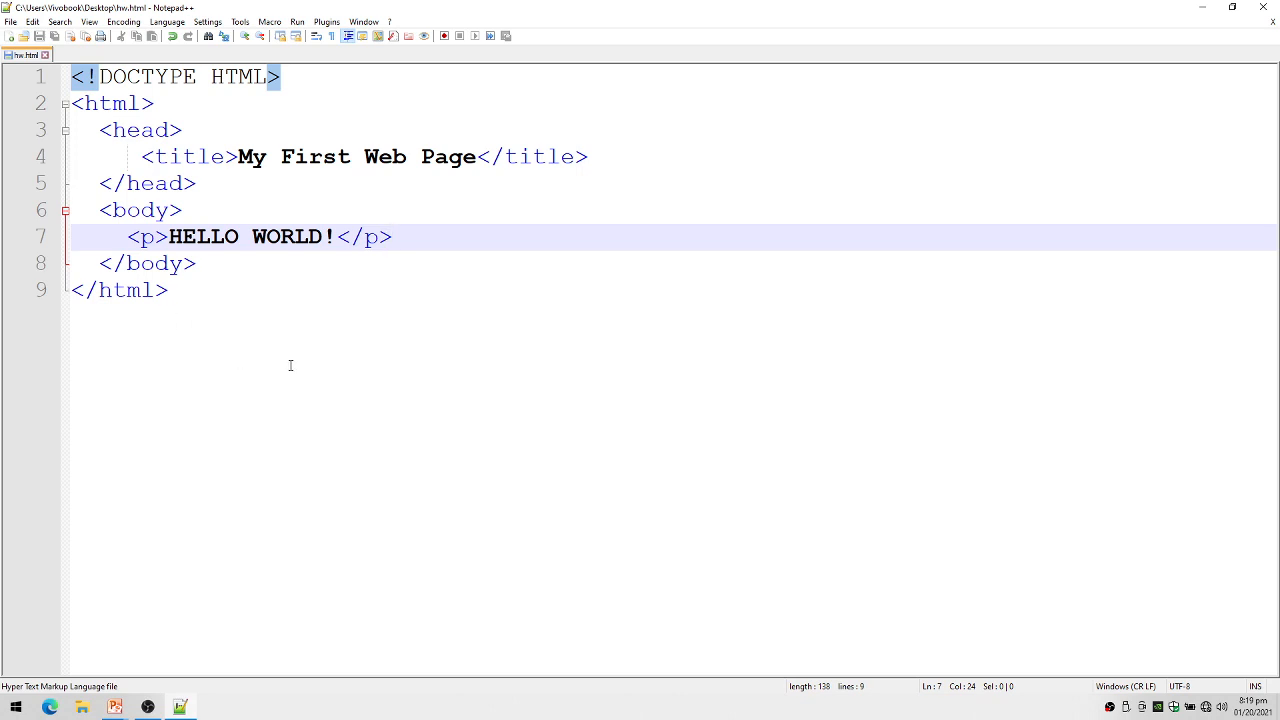
pyautogui.click(394, 237)
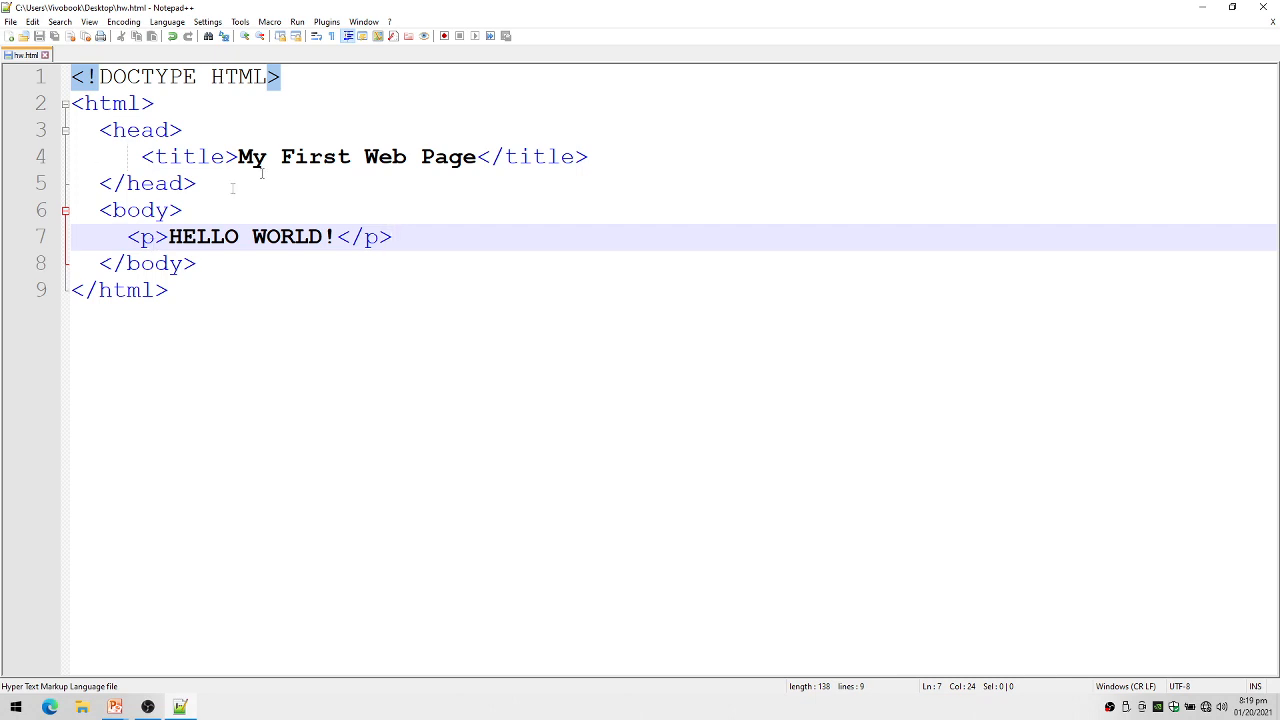
pyautogui.click(297, 21)
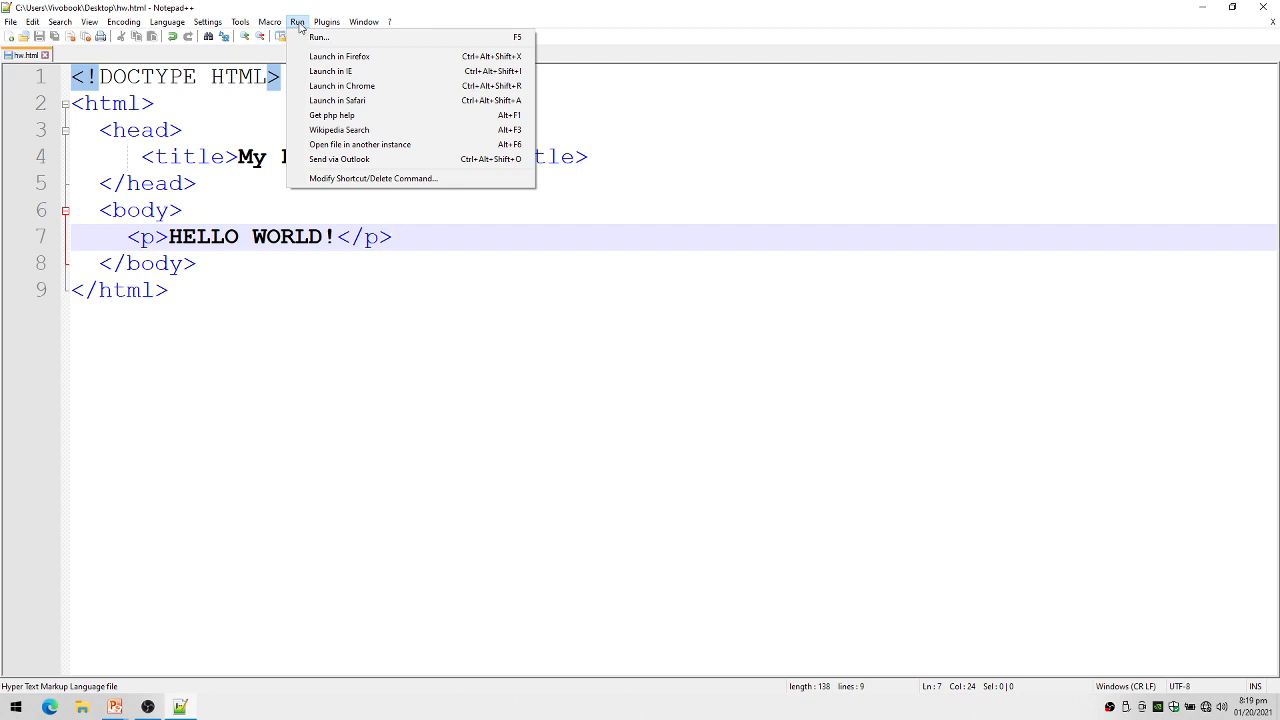
pyautogui.moveTo(339, 56)
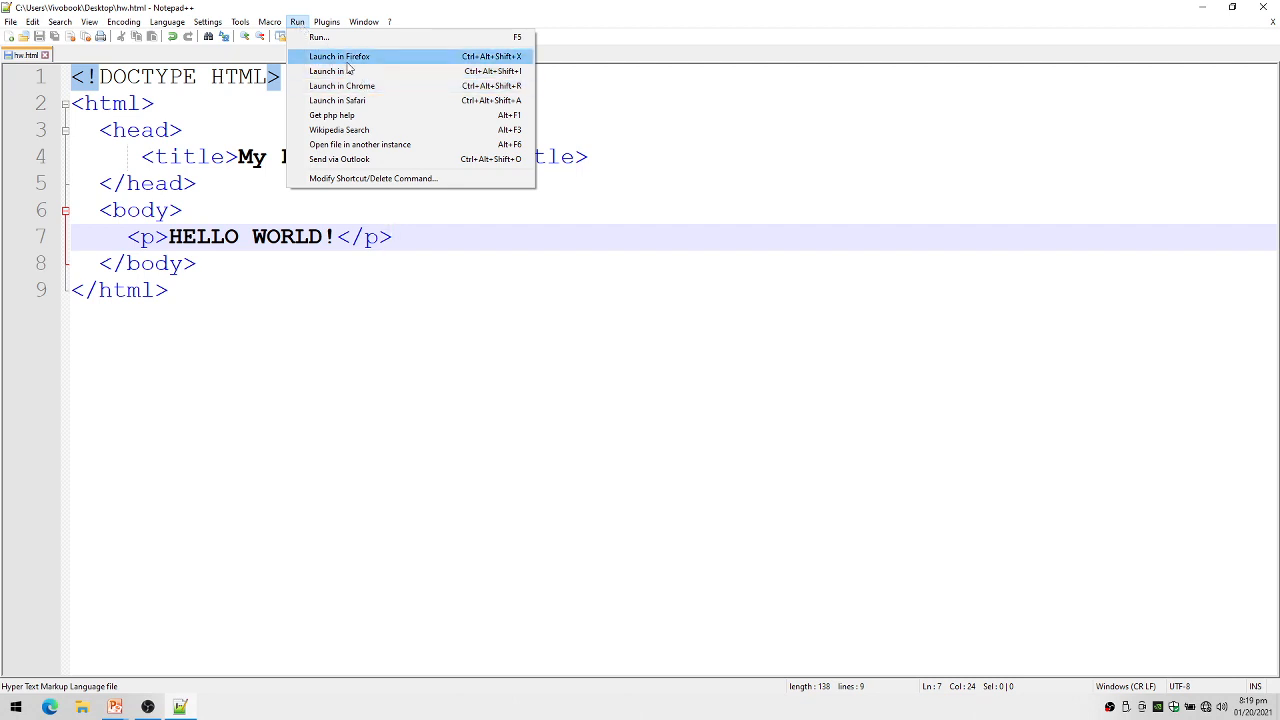
pyautogui.moveTo(350, 90)
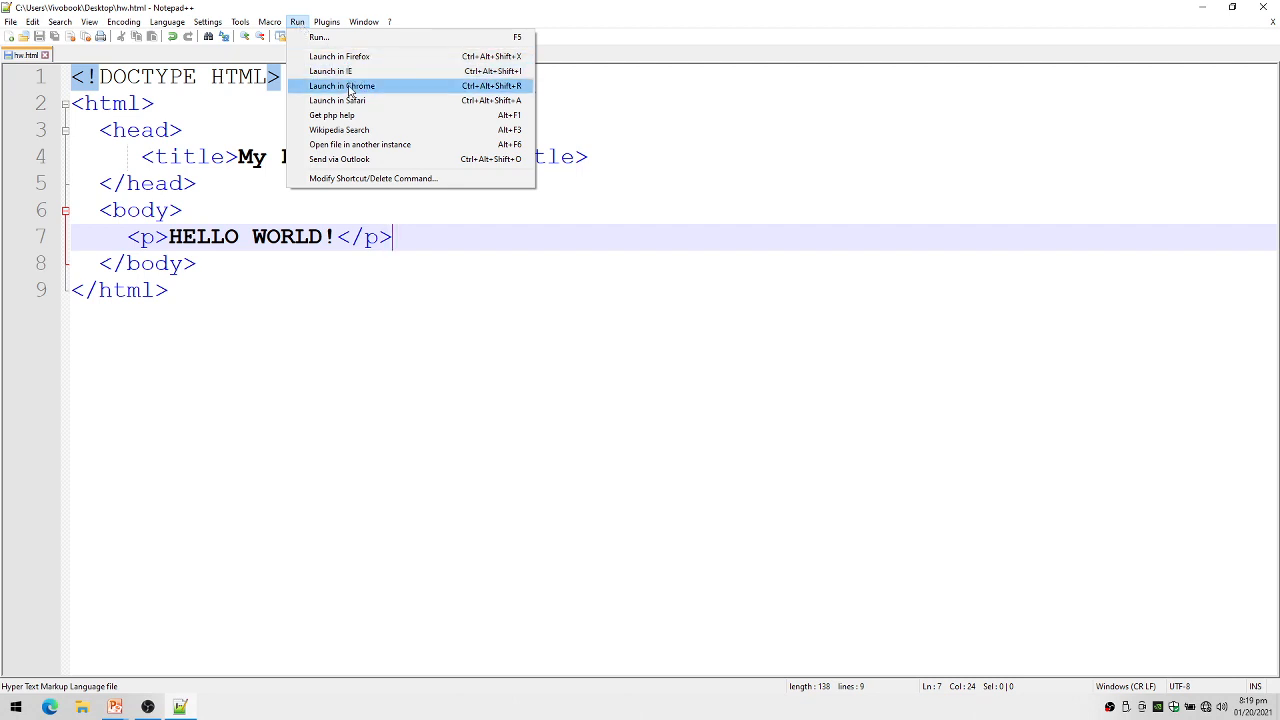
pyautogui.moveTo(338, 130)
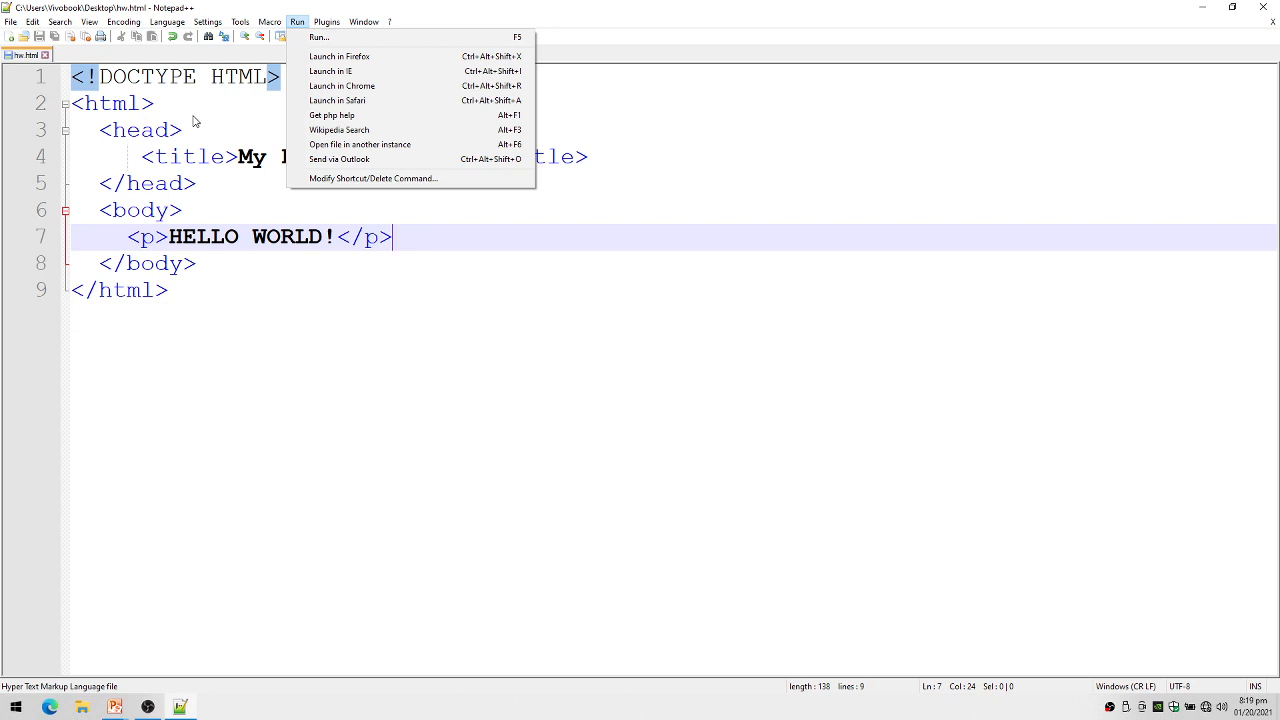
pyautogui.moveTo(247, 113)
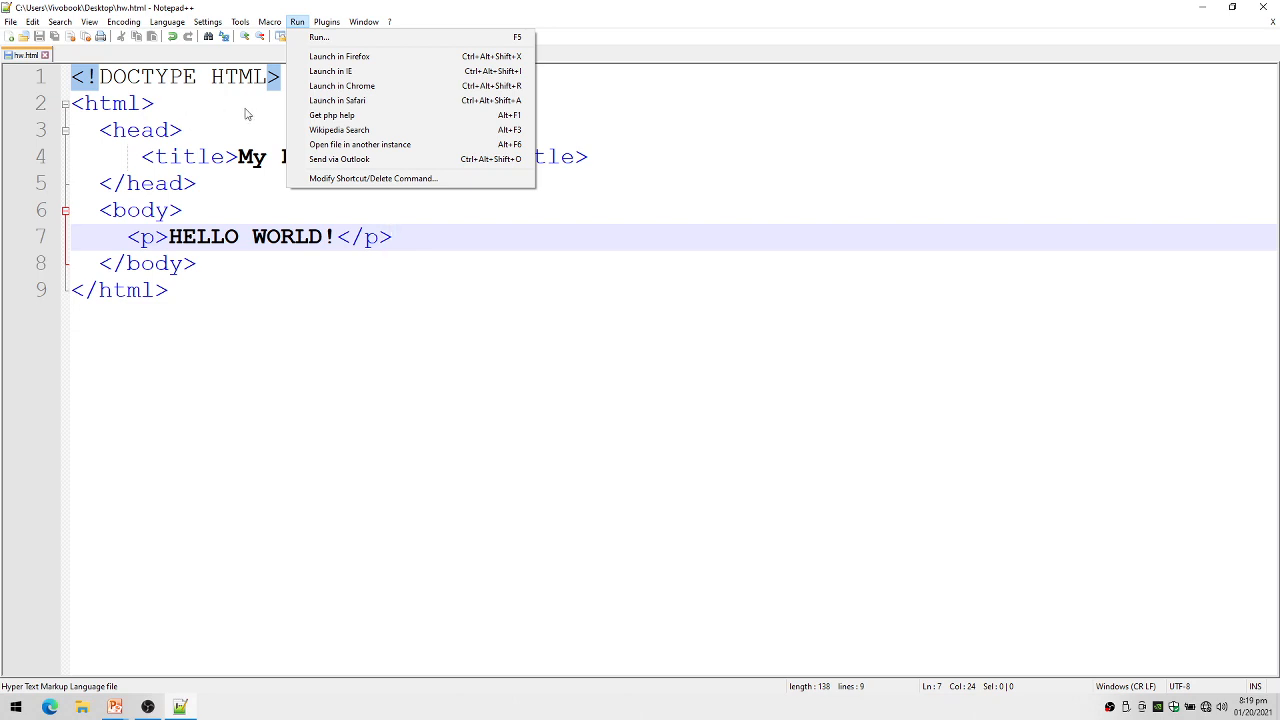
pyautogui.moveTo(355, 90)
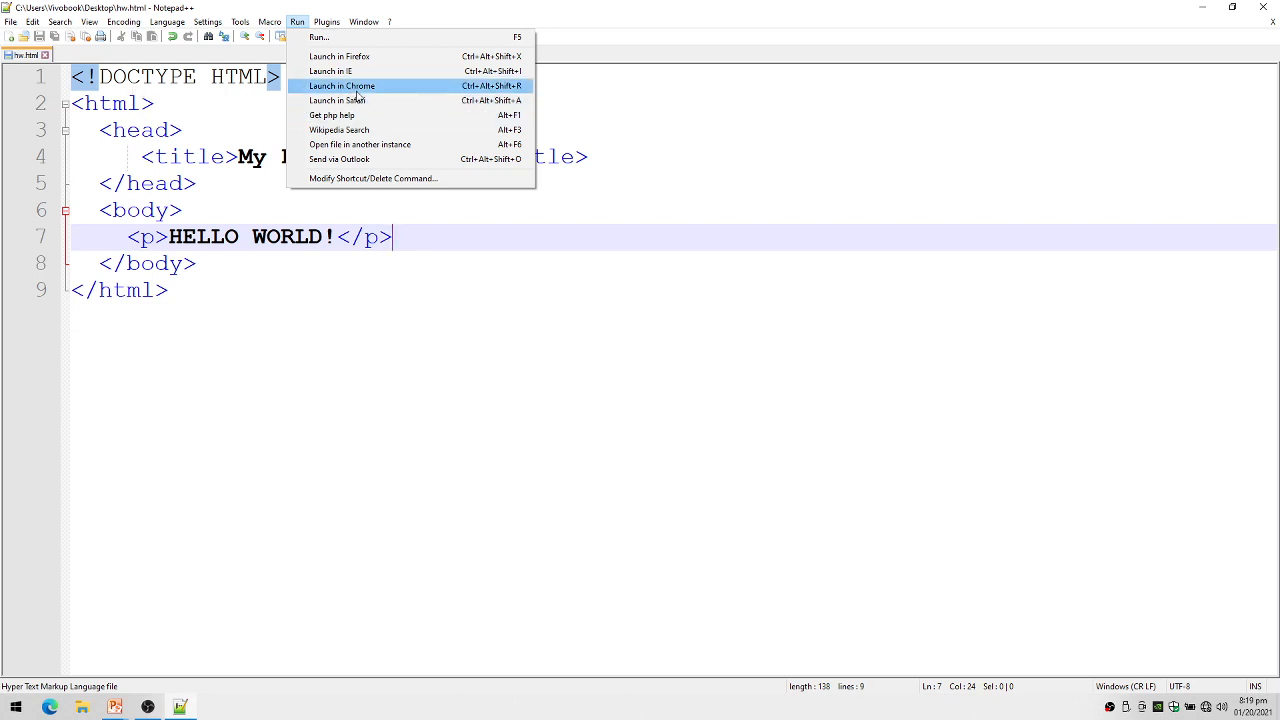
# View hw.html in Google Chrome using Launch in Chrome
pyautogui.click(341, 85)
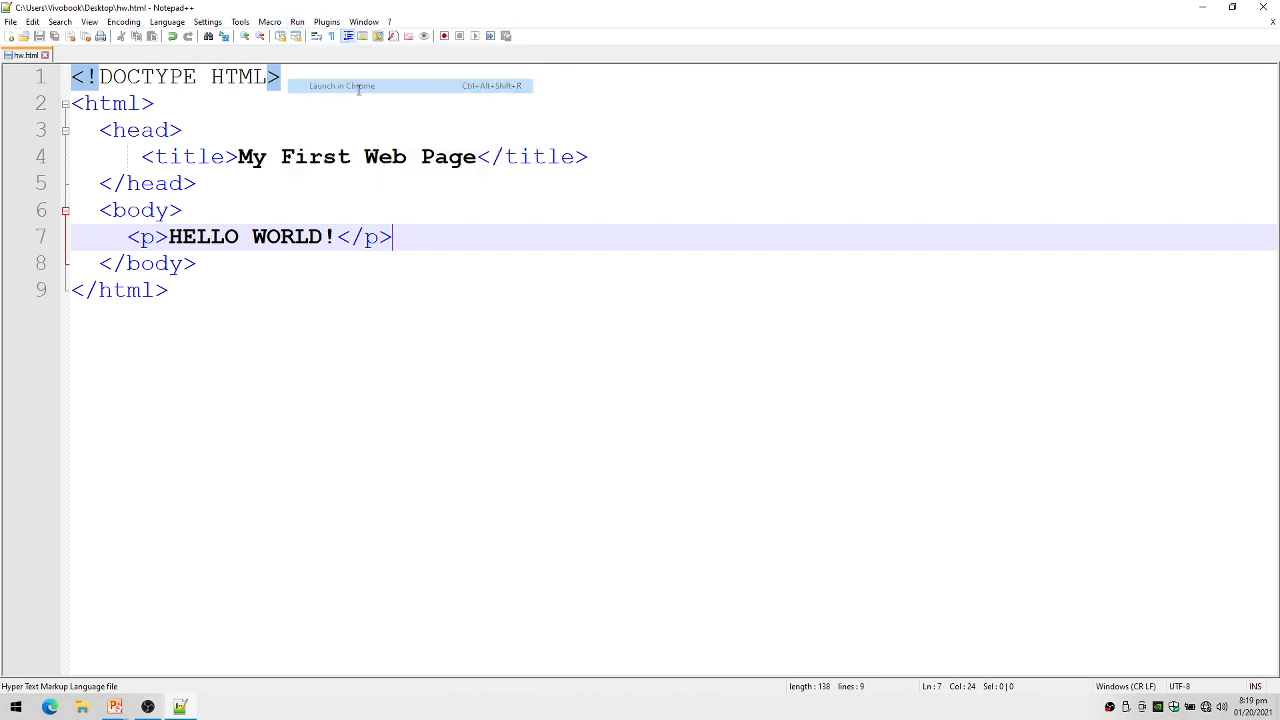
pyautogui.click(341, 85)
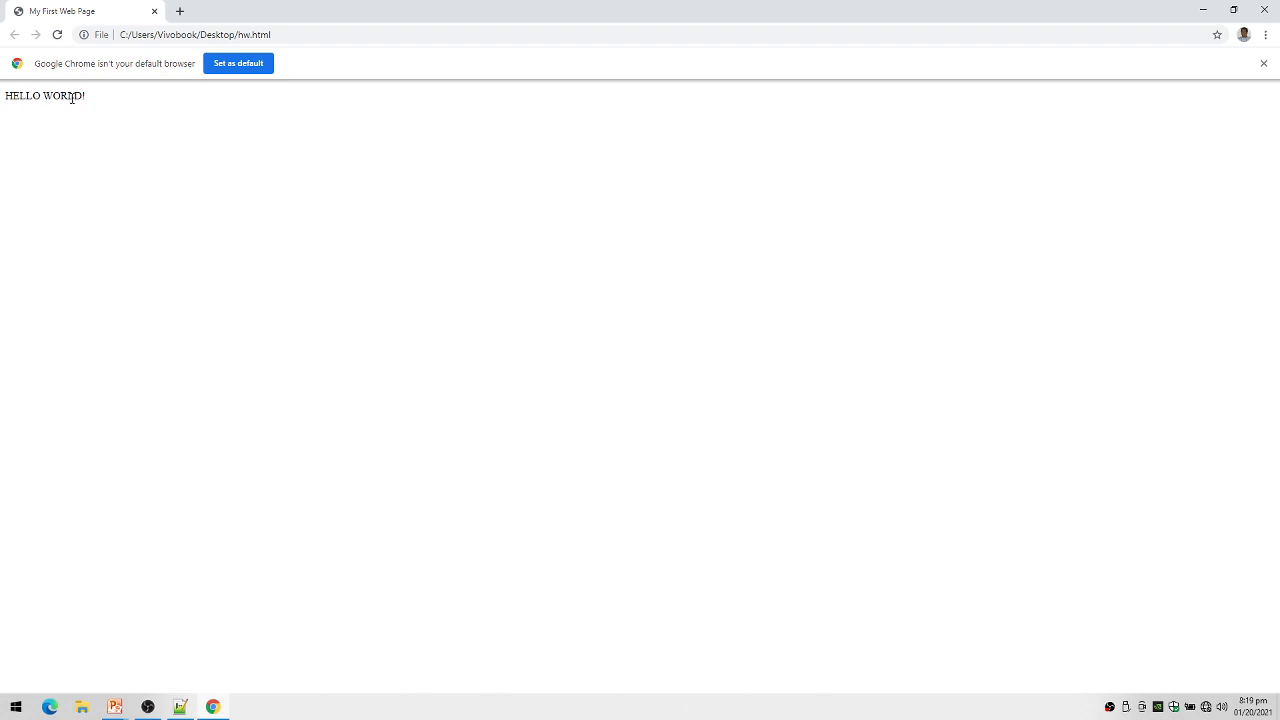
pyautogui.moveTo(87, 28)
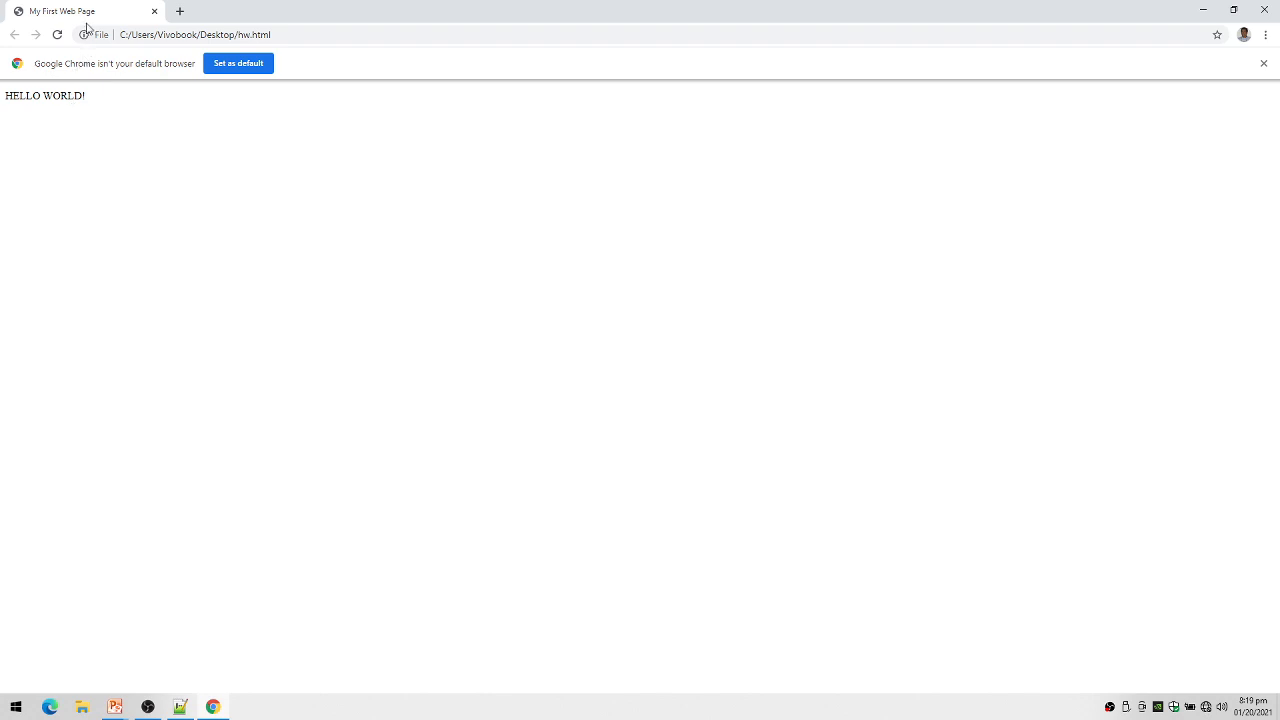
pyautogui.moveTo(63, 11)
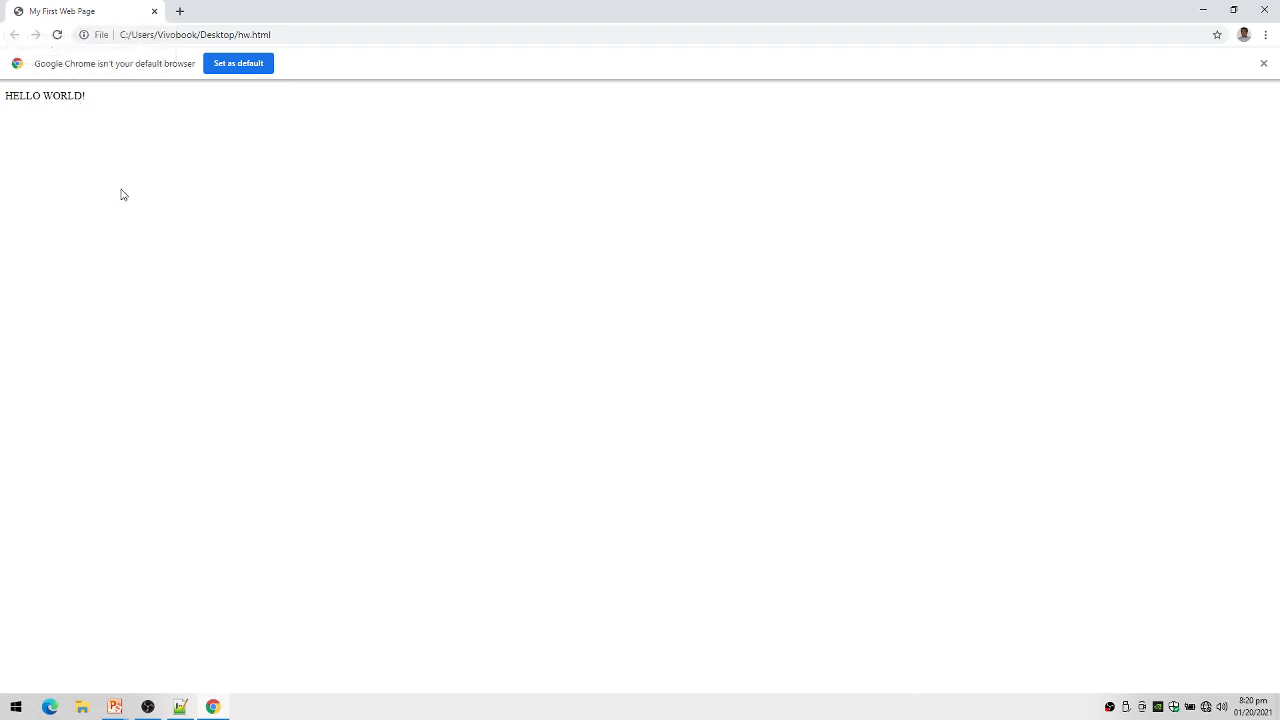
pyautogui.moveTo(178, 268)
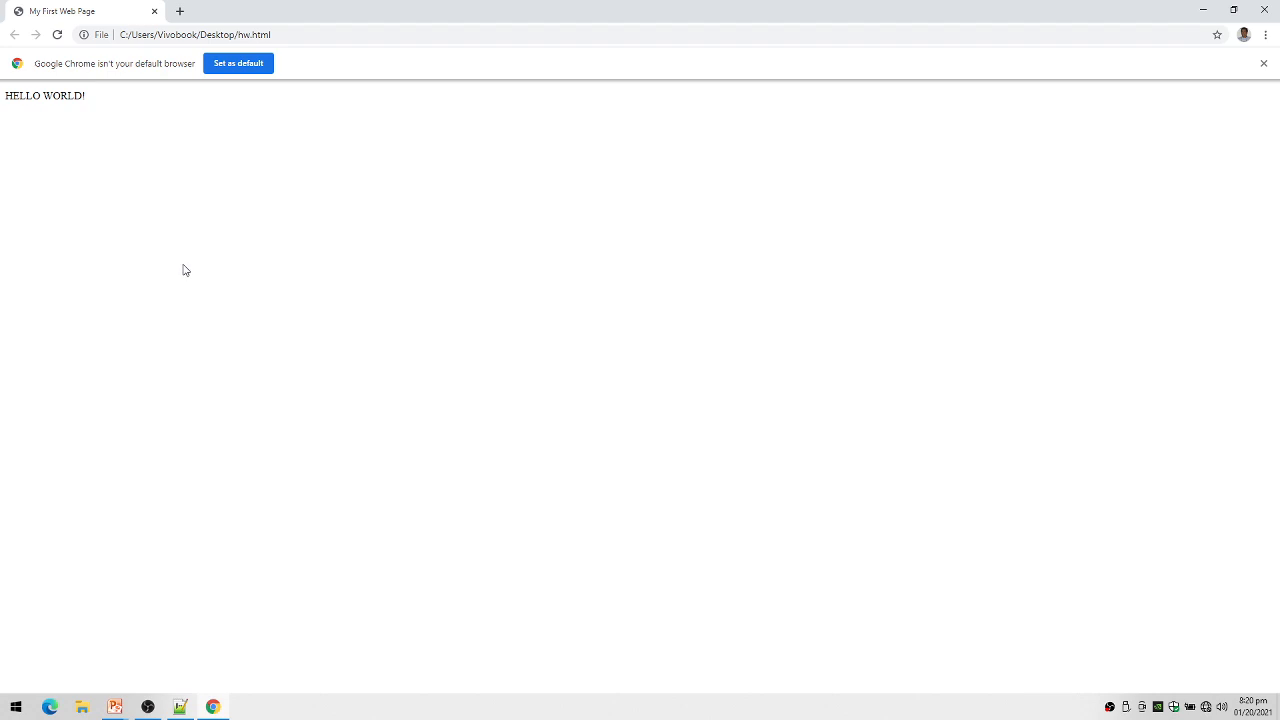
pyautogui.moveTo(224, 498)
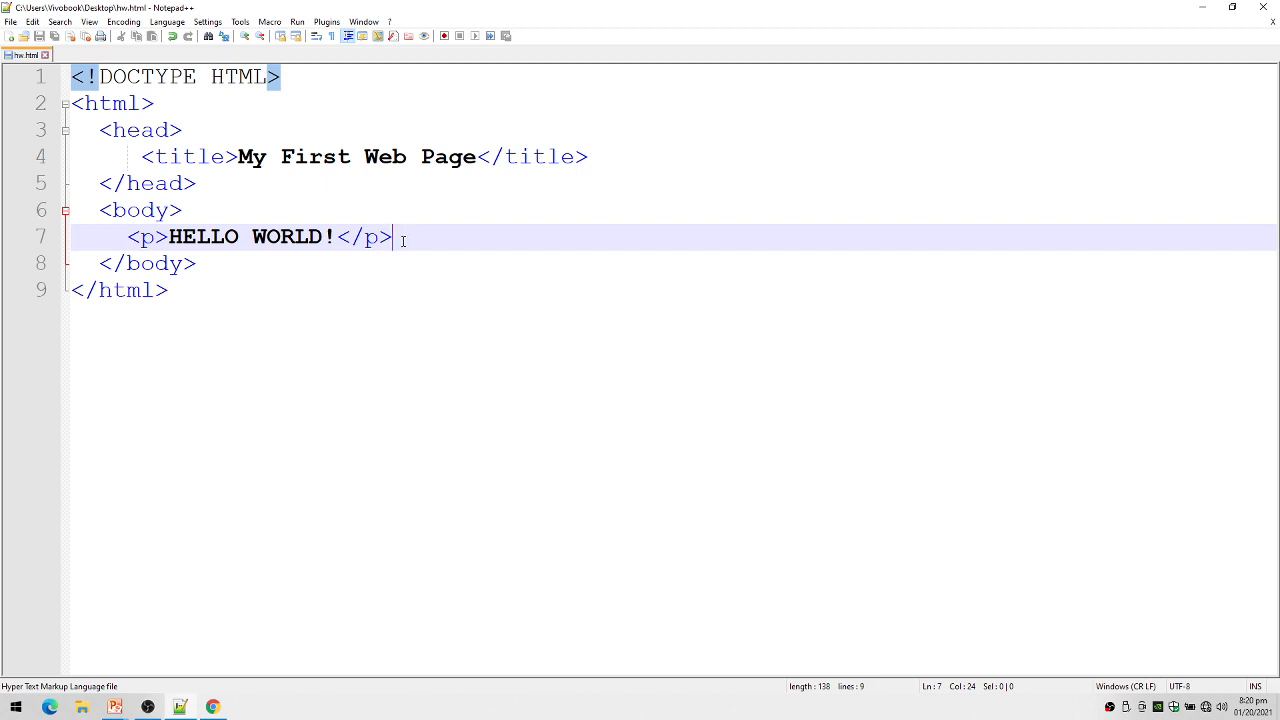
# Add a second paragraph, <p>University of Luzon</p>, on a new line below HELLO WORLD!
pyautogui.press('Enter')
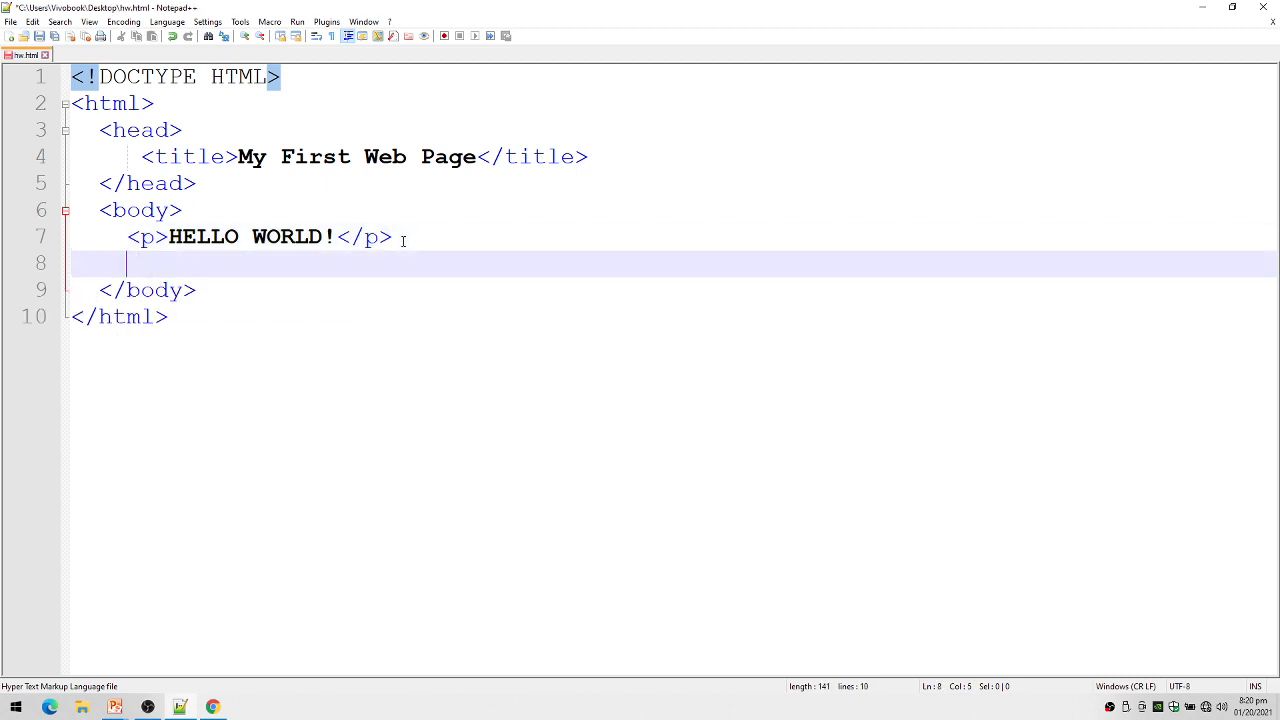
pyautogui.write('<p>')
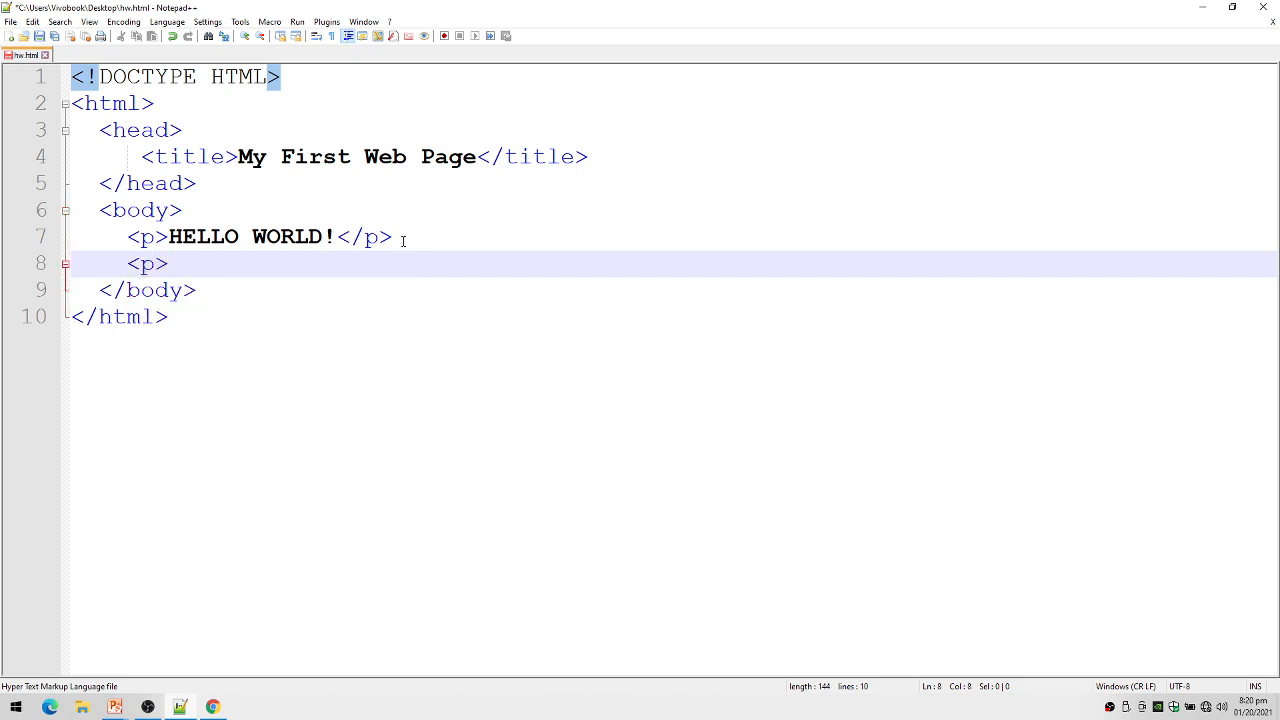
pyautogui.write('Univer')
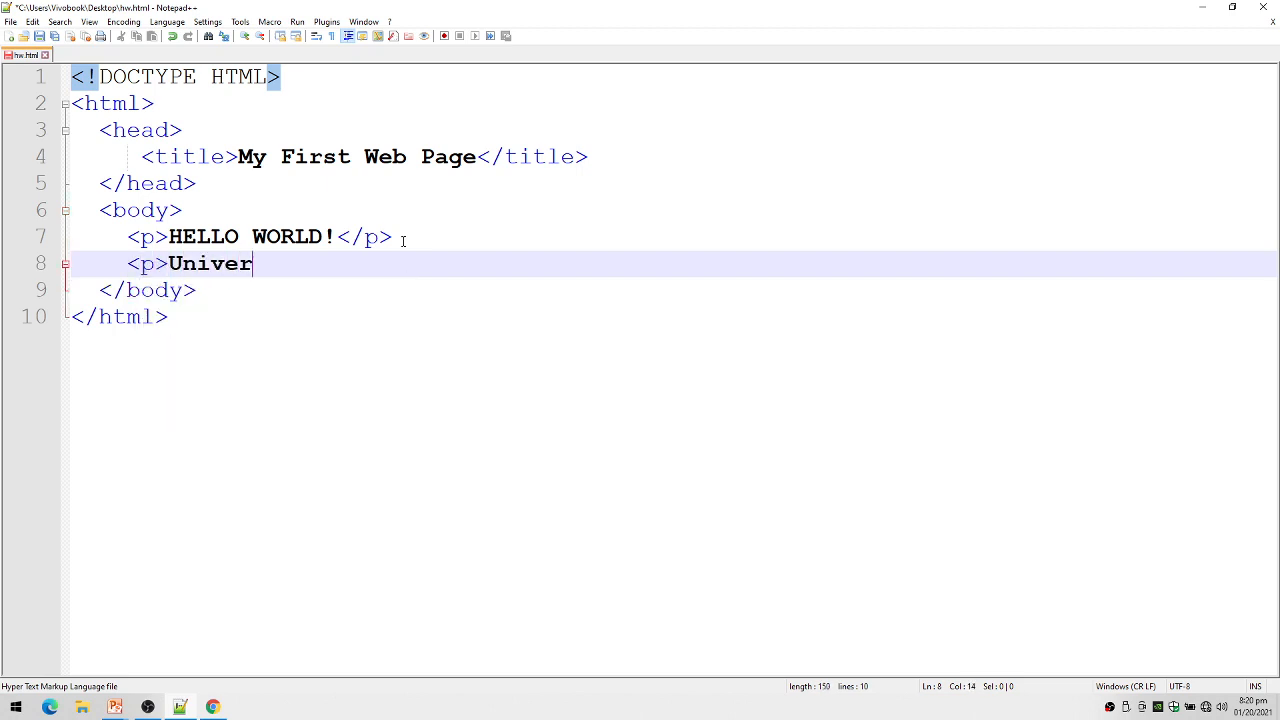
pyautogui.write('sity of Luzo')
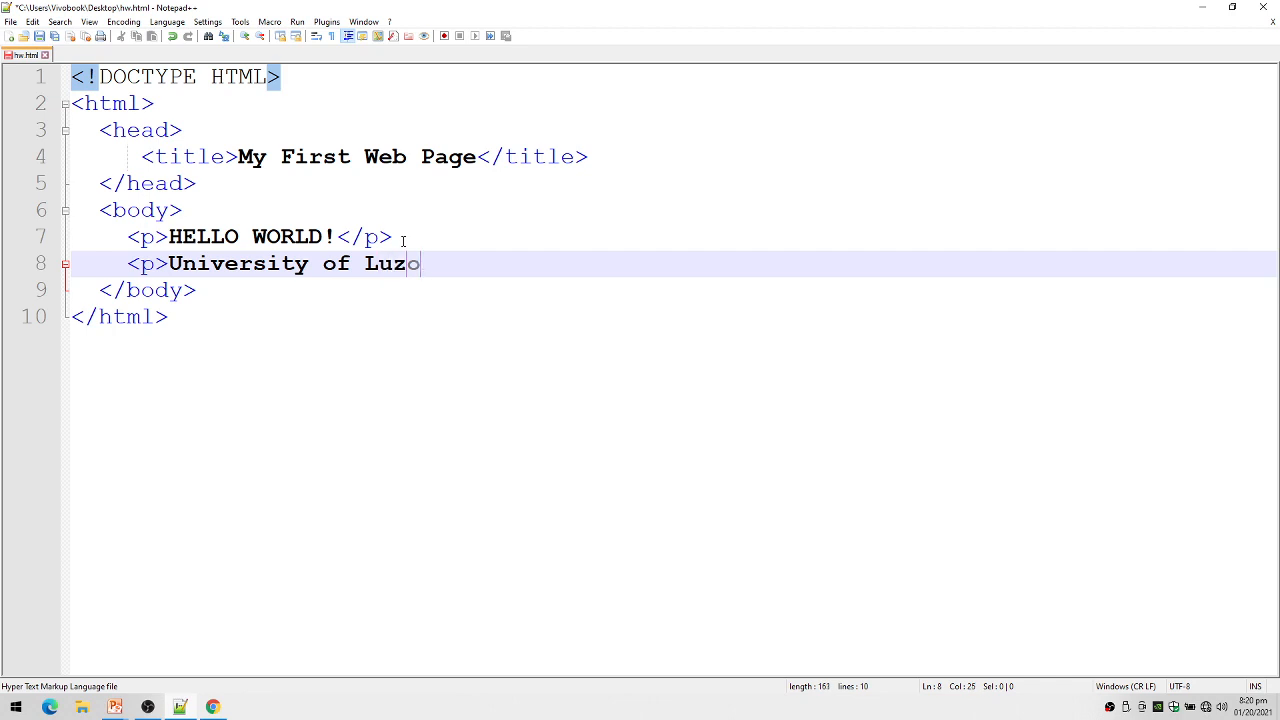
pyautogui.write('n</p>')
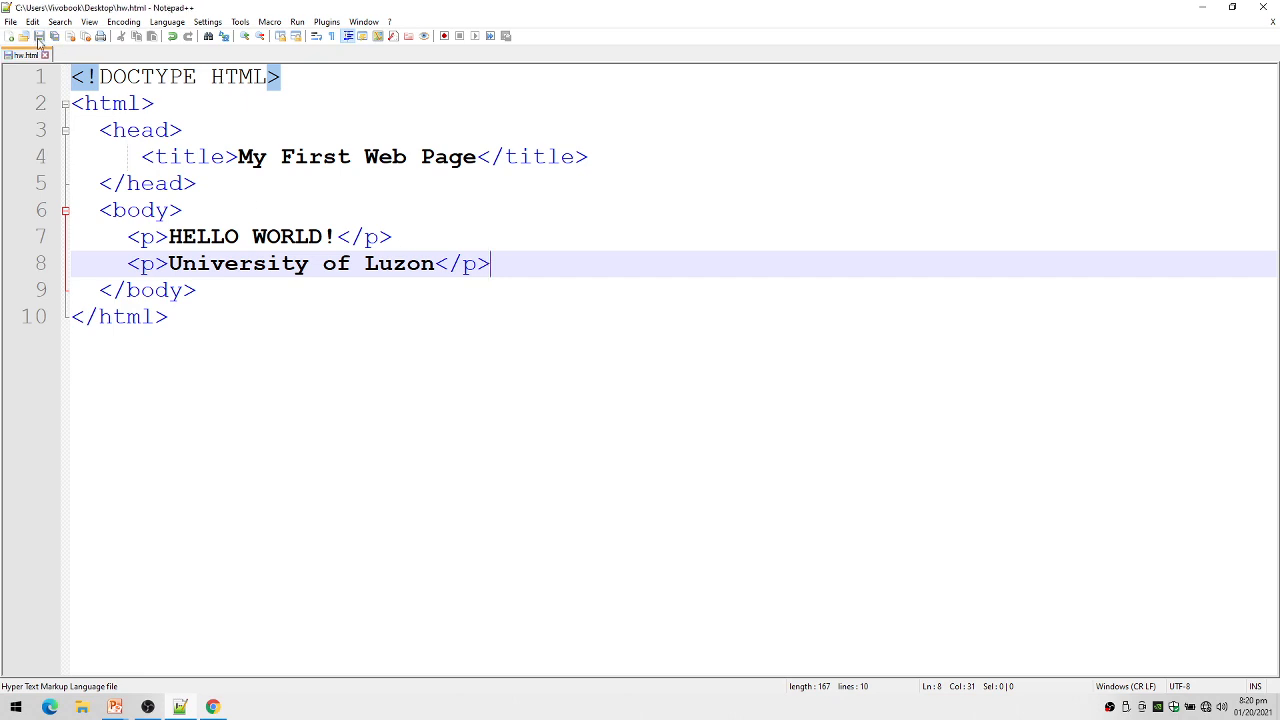
pyautogui.moveTo(300, 36)
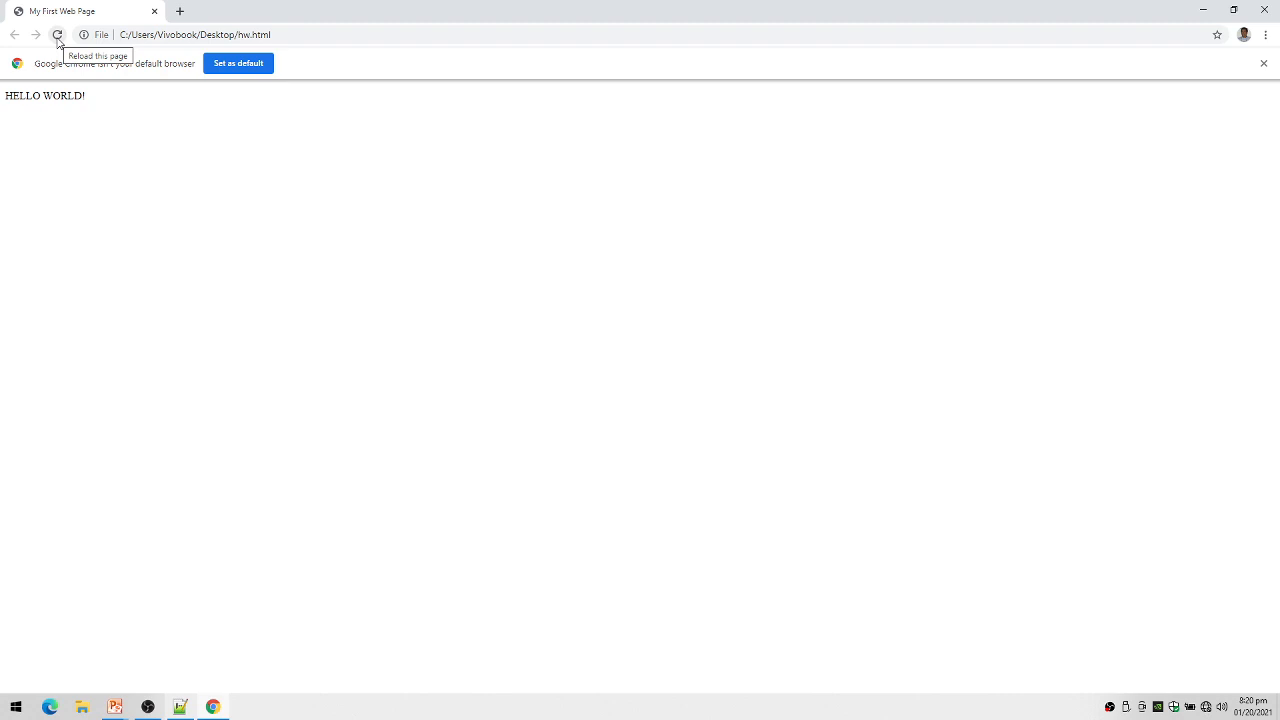
# Reload the page in Chrome to show 'University of Luzon' beneath 'HELLO WORLD!'
pyautogui.click(57, 34)
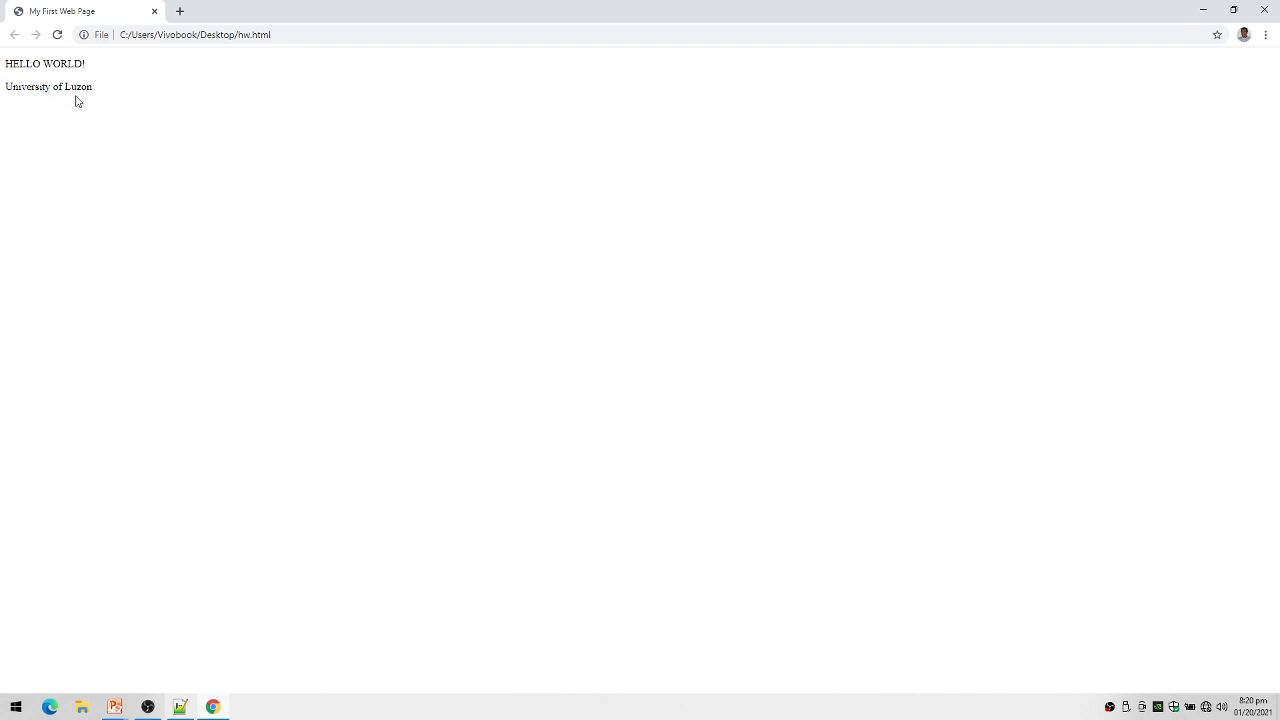
pyautogui.moveTo(108, 169)
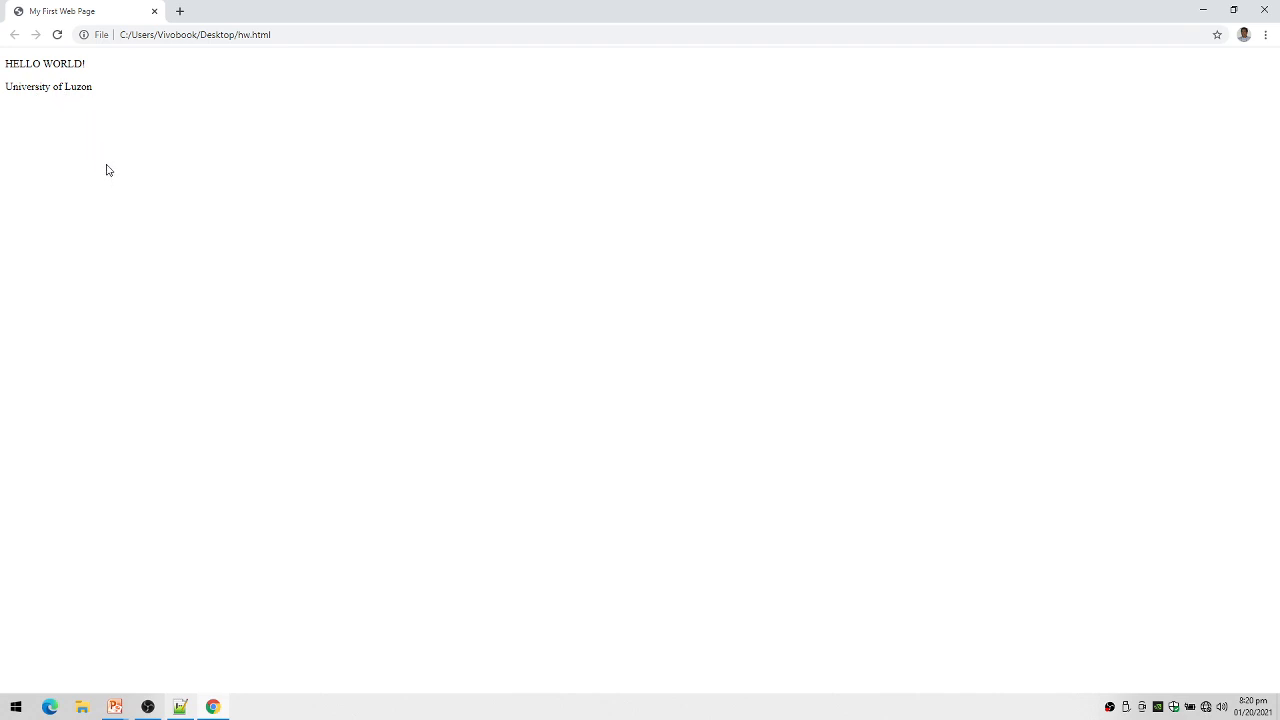